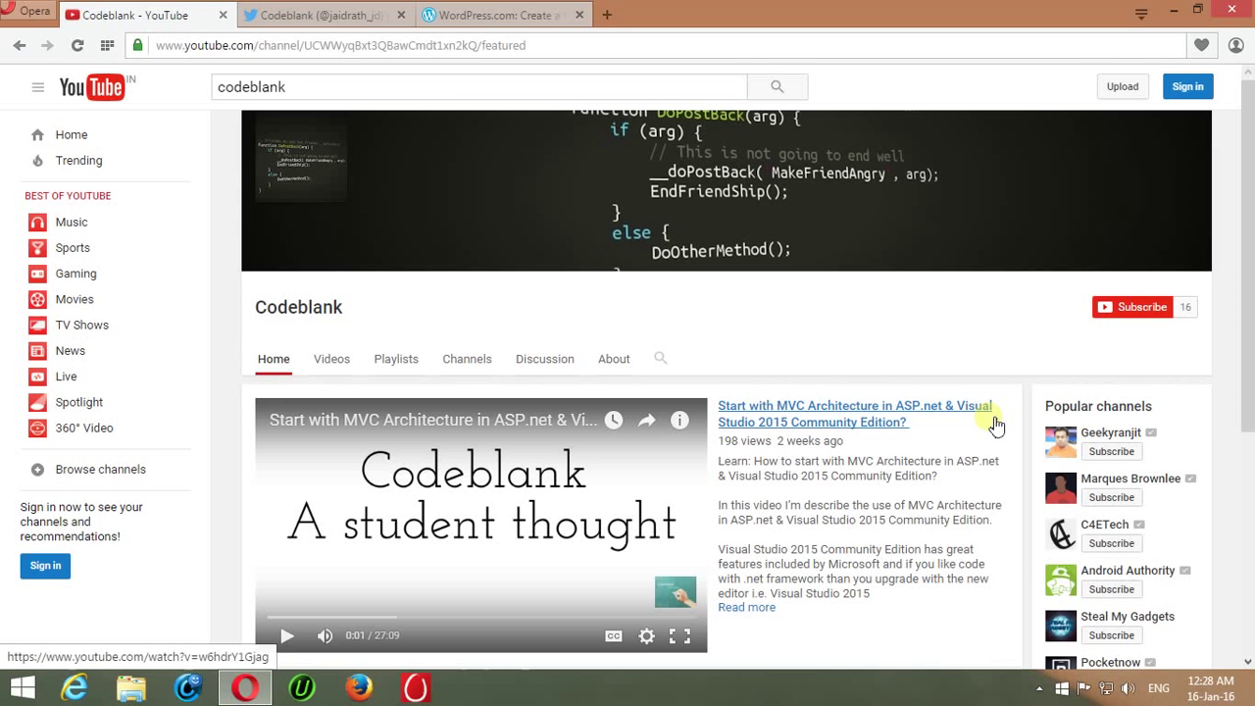
{"action": "mouse_move", "coordinate": [993, 414]}
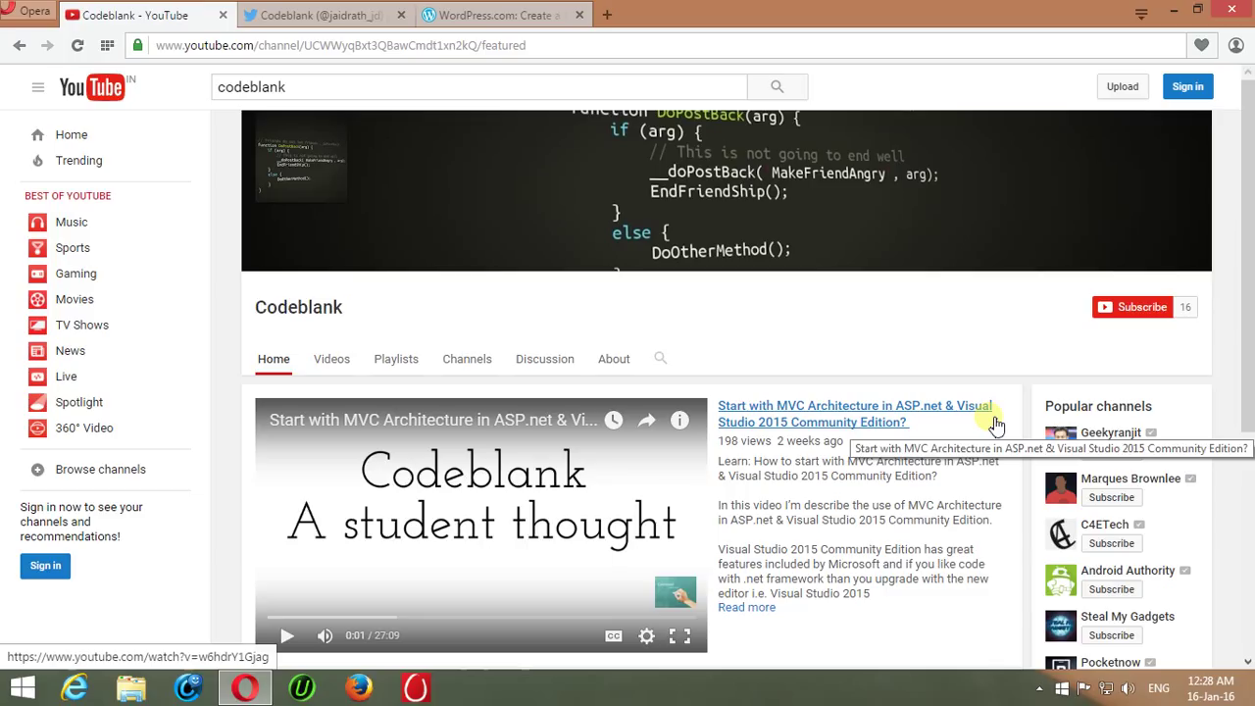
{"action": "mouse_move", "coordinate": [684, 184]}
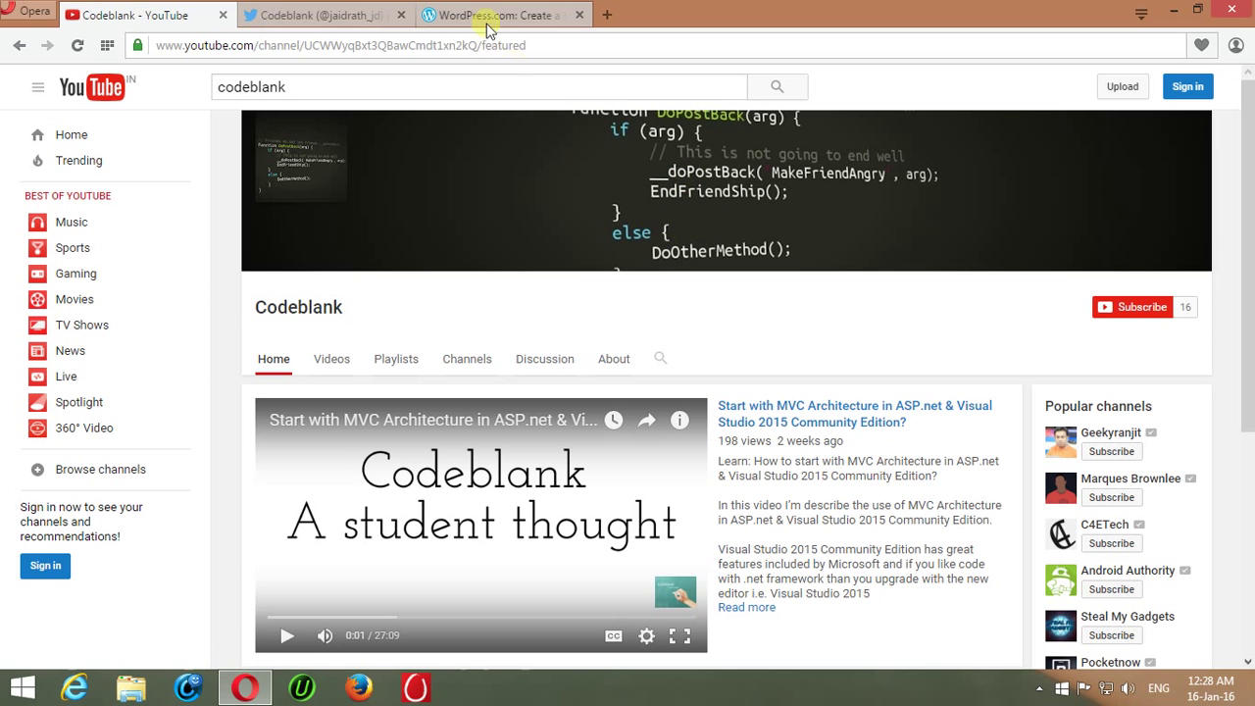
Load the blog address in a new tab, then go to the WordPress.com login page
{"action": "left_click", "coordinate": [500, 14]}
{"action": "type", "text": "jr"}
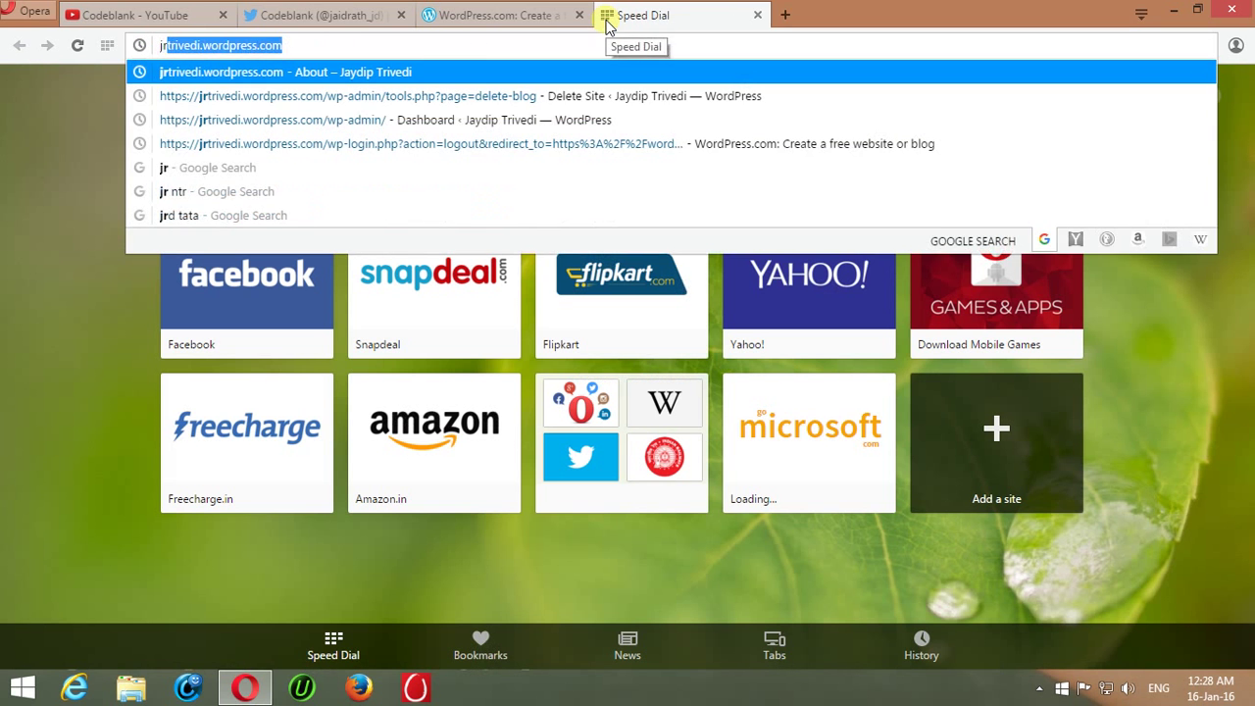
{"action": "key", "text": "Return"}
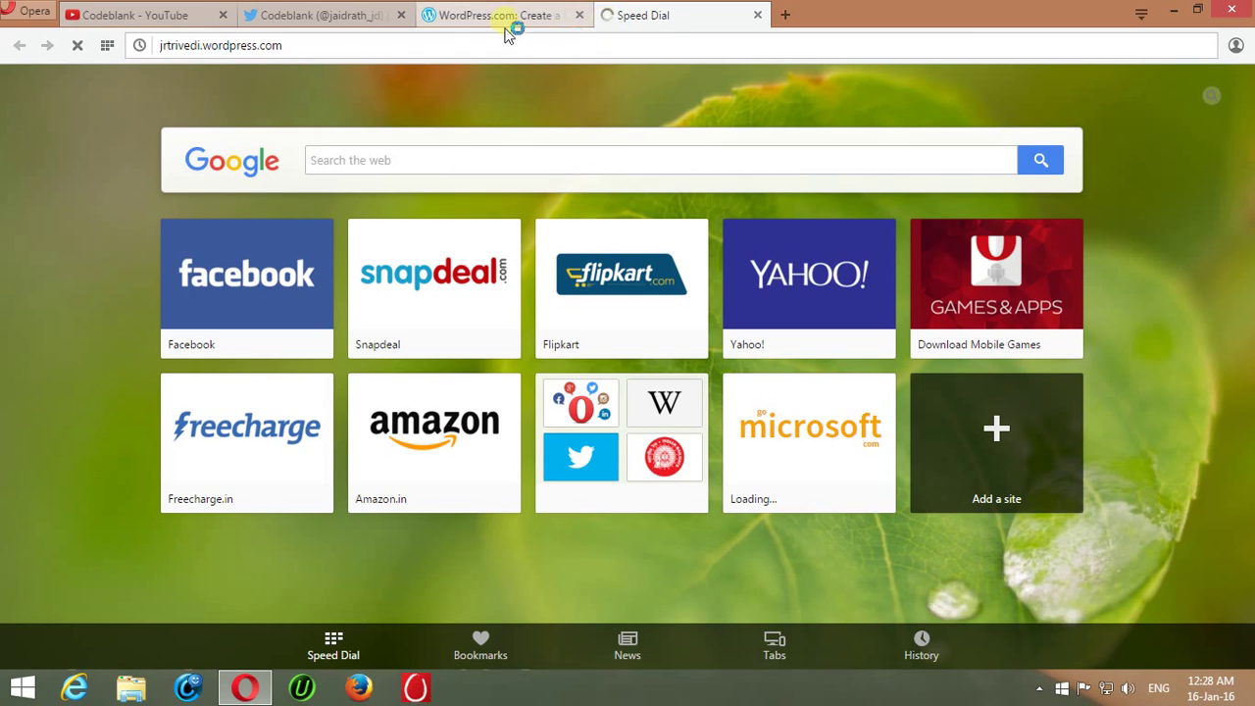
{"action": "left_click", "coordinate": [491, 15]}
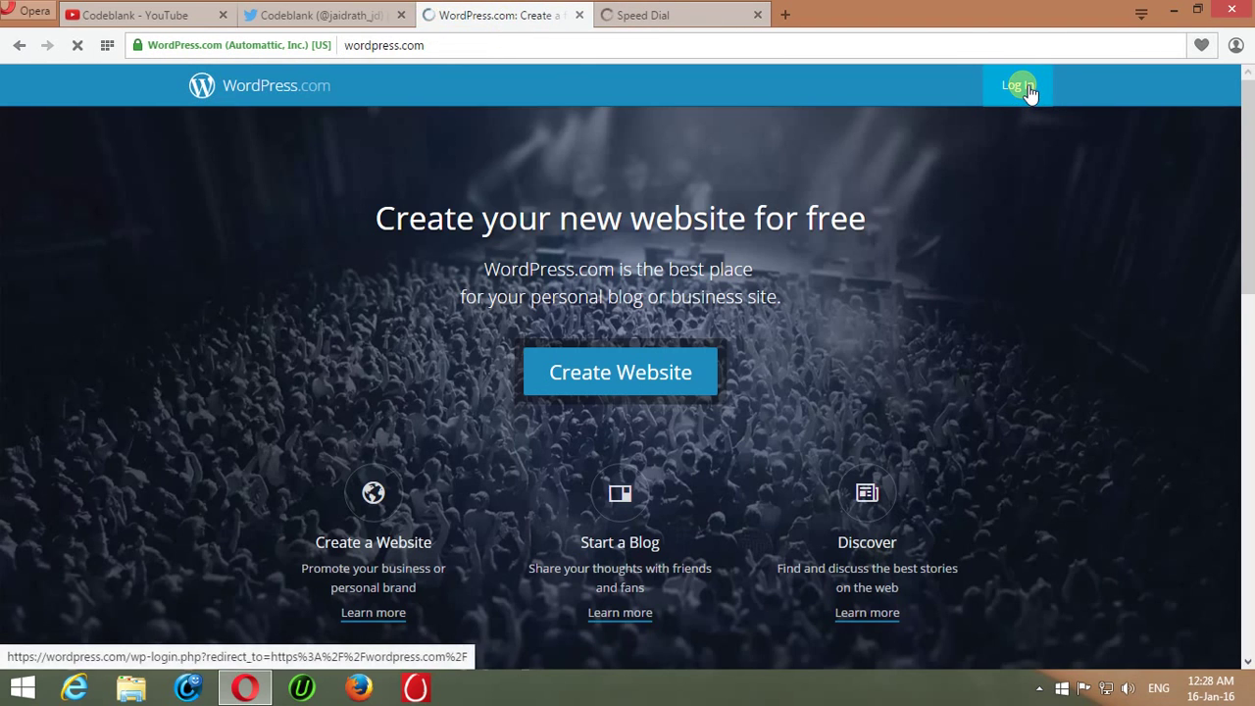
{"action": "left_click", "coordinate": [1018, 85]}
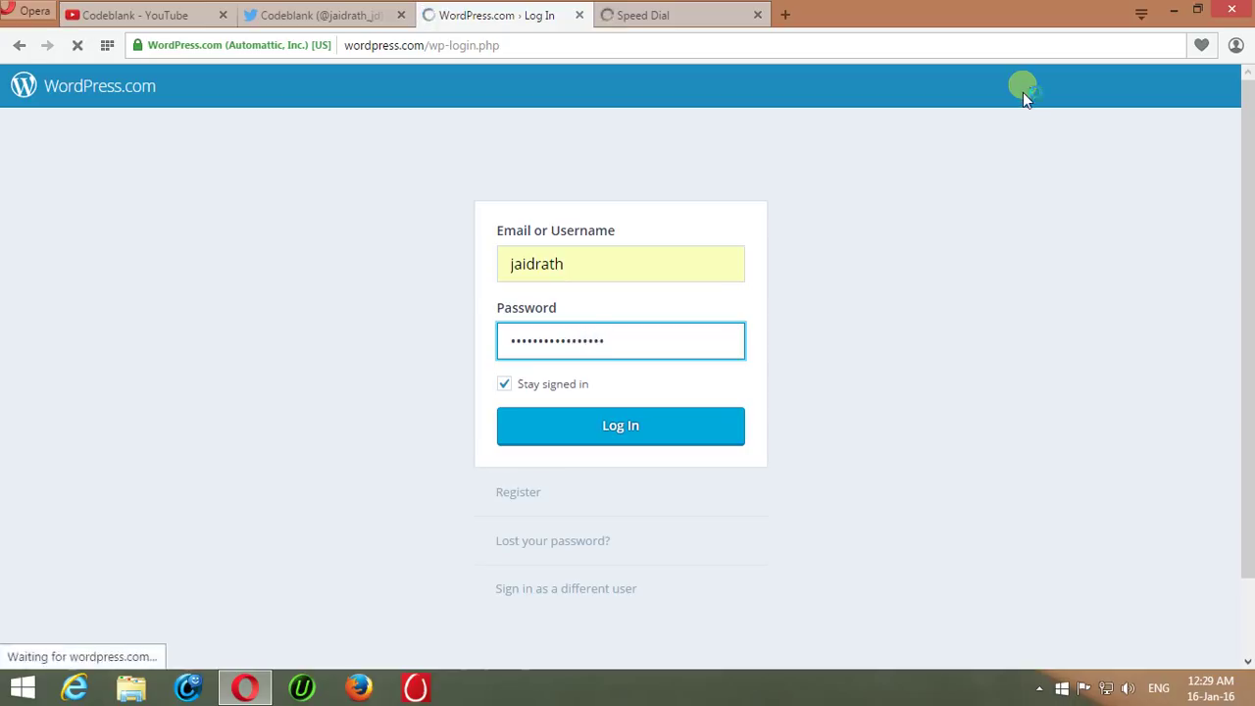
Log in with the filled-in credentials and open My Profile from the avatar
{"action": "left_click", "coordinate": [620, 426]}
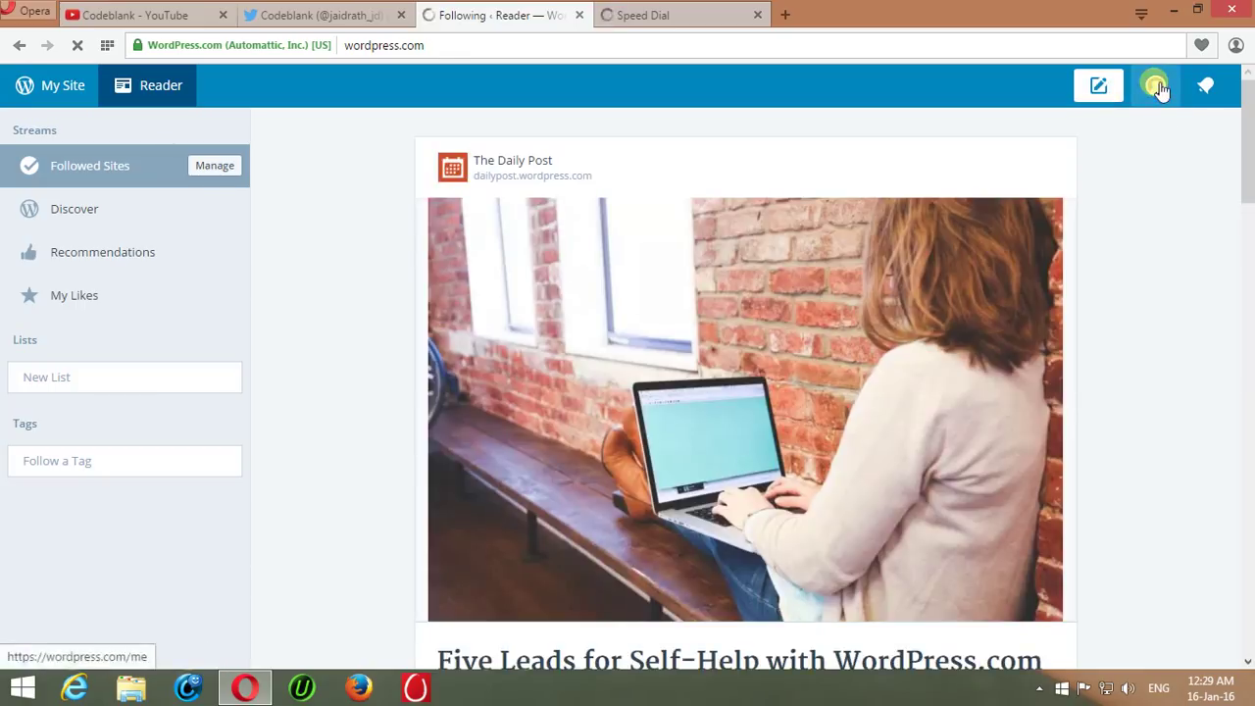
{"action": "left_click", "coordinate": [1155, 86]}
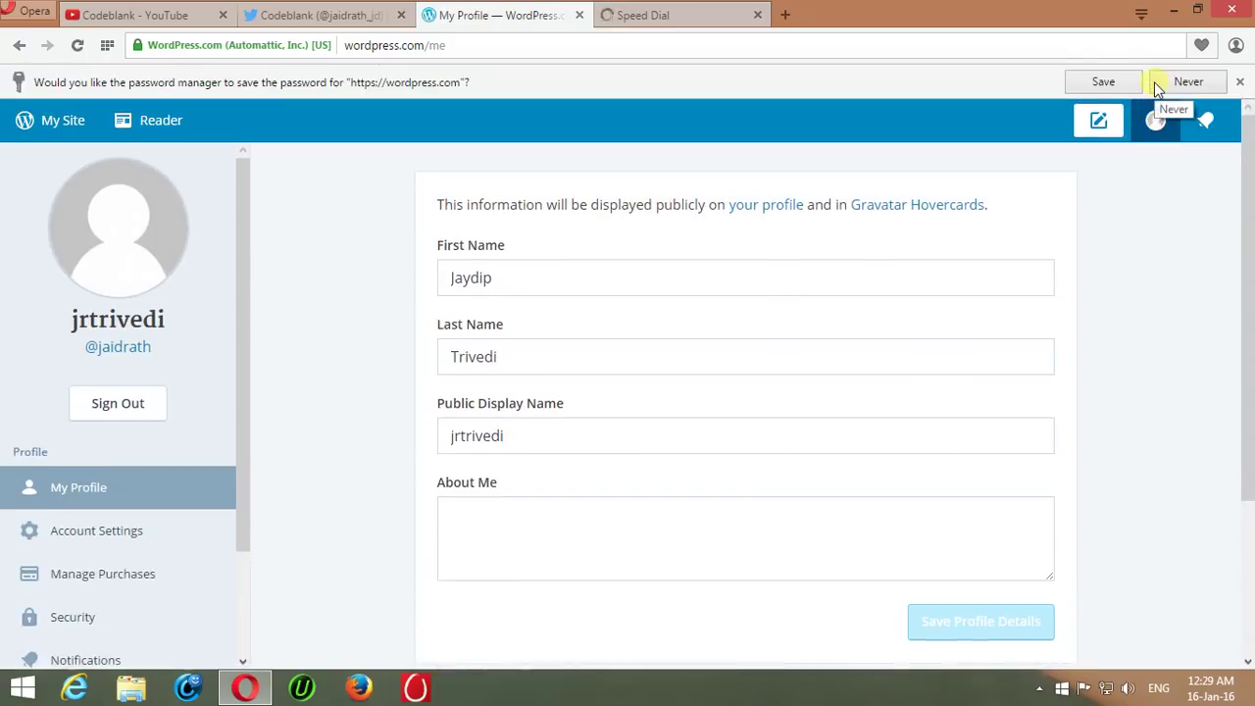
{"action": "mouse_move", "coordinate": [632, 368]}
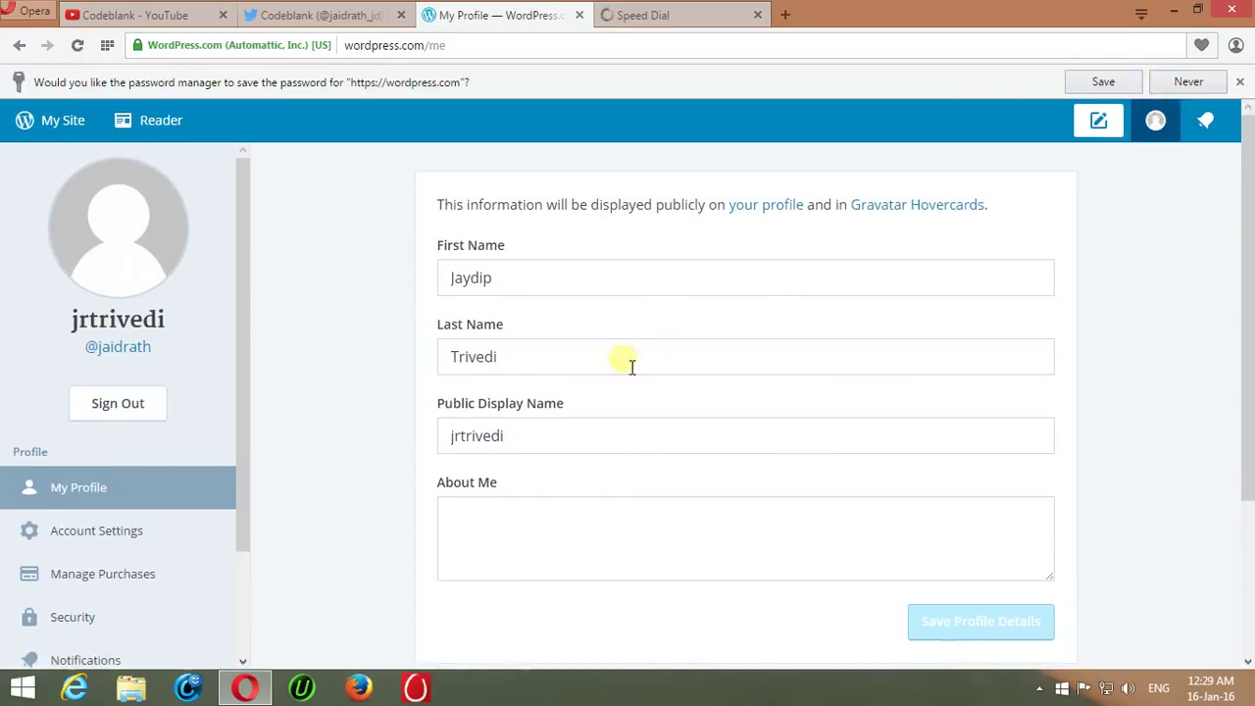
{"action": "mouse_move", "coordinate": [602, 525]}
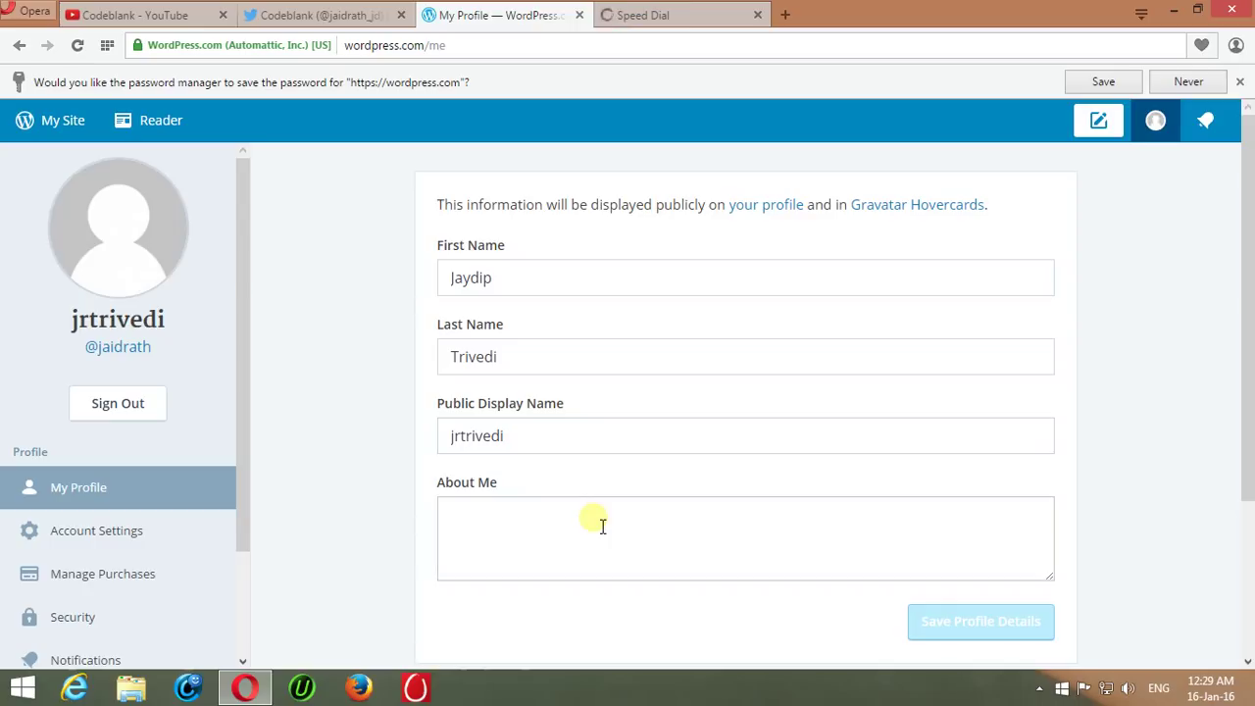
{"action": "mouse_move", "coordinate": [63, 120]}
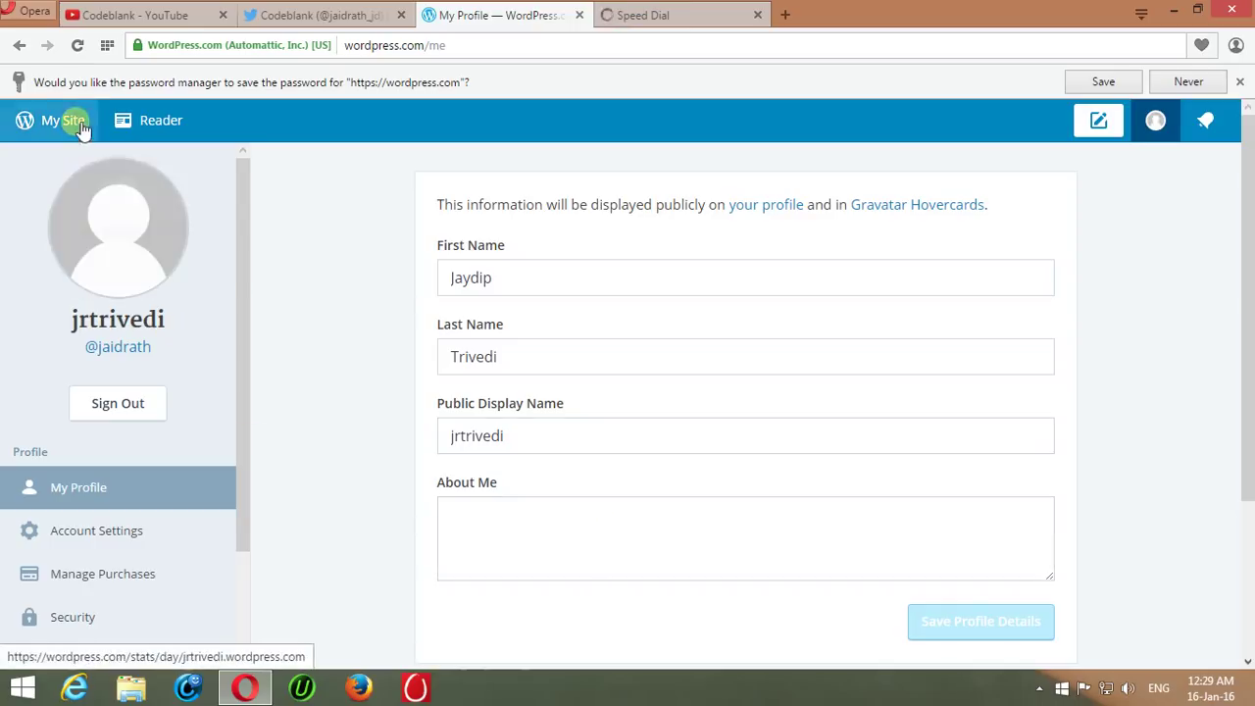
Go from My Site to Settings and scroll to Delete Site for jrtrivedi.wordpress.com
{"action": "left_click", "coordinate": [63, 120]}
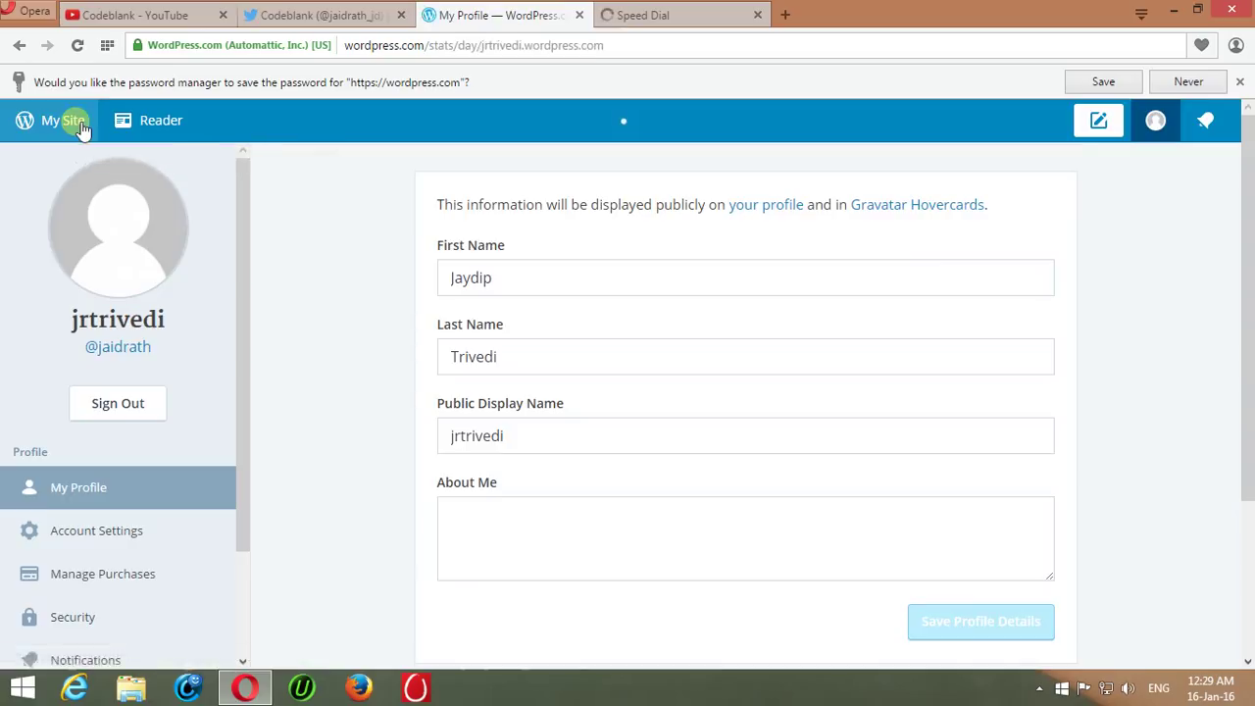
{"action": "left_click", "coordinate": [62, 120]}
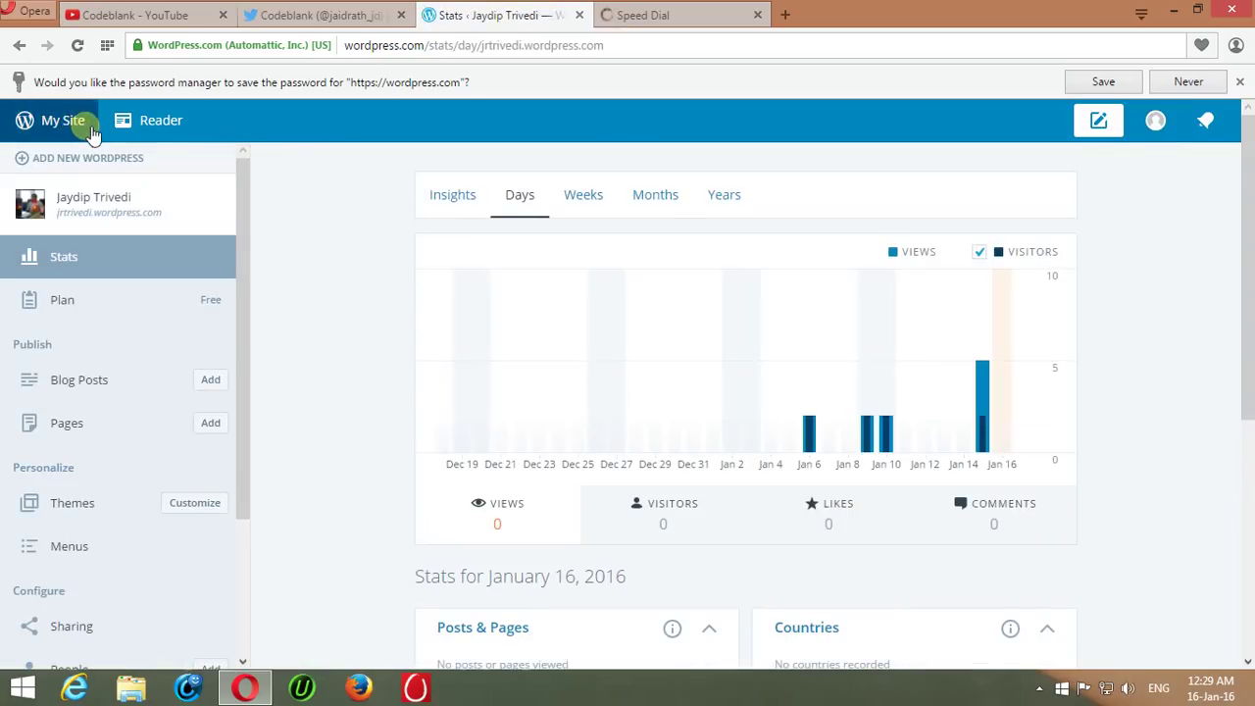
{"action": "mouse_move", "coordinate": [500, 289]}
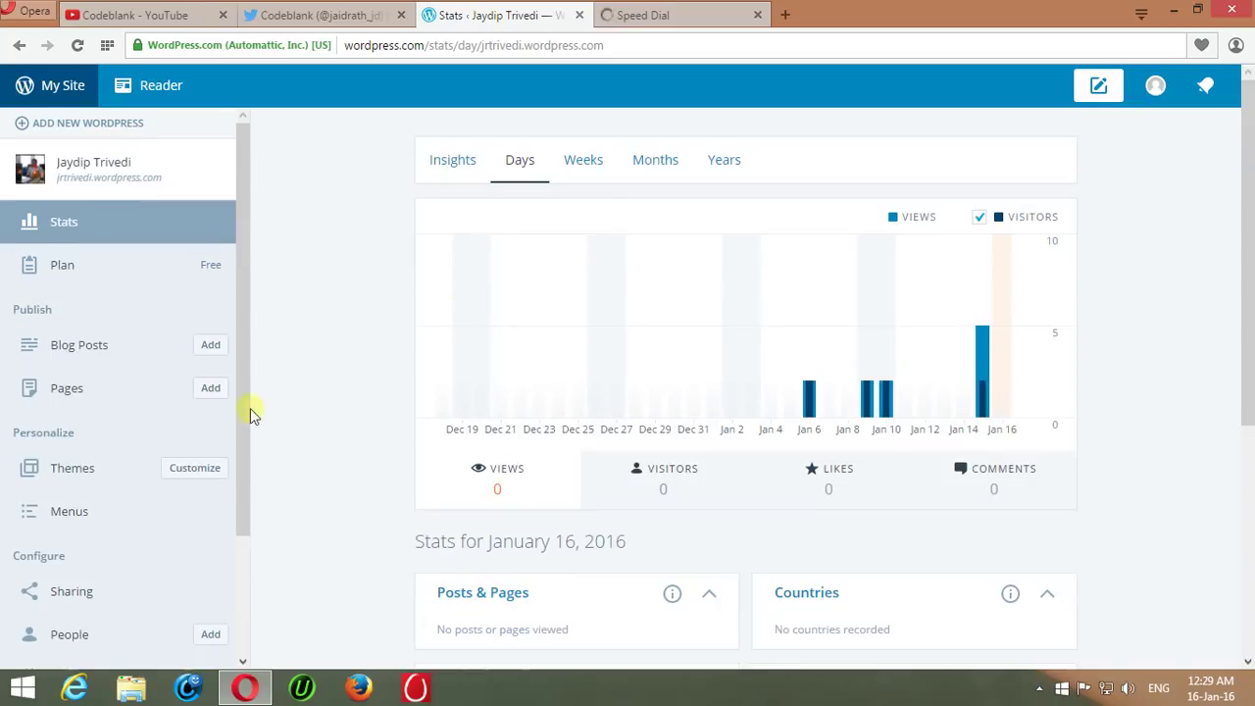
{"action": "scroll", "scroll_direction": "down", "scroll_amount": 3}
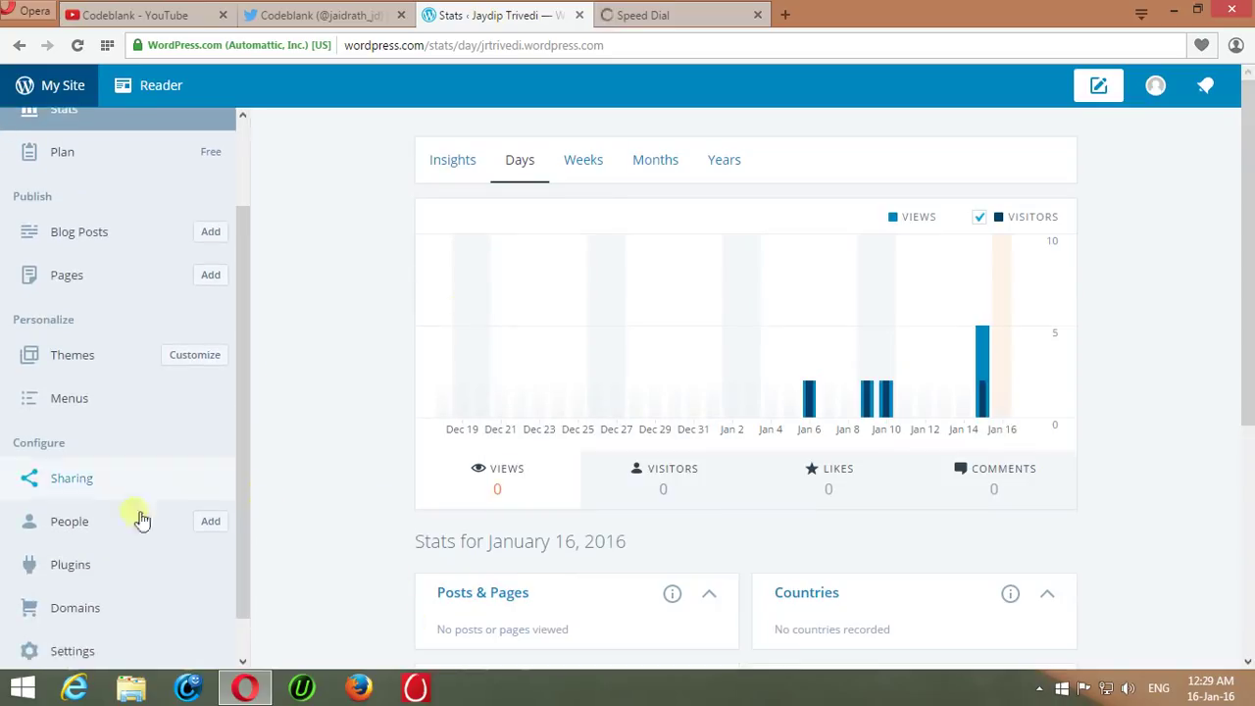
{"action": "left_click", "coordinate": [72, 651]}
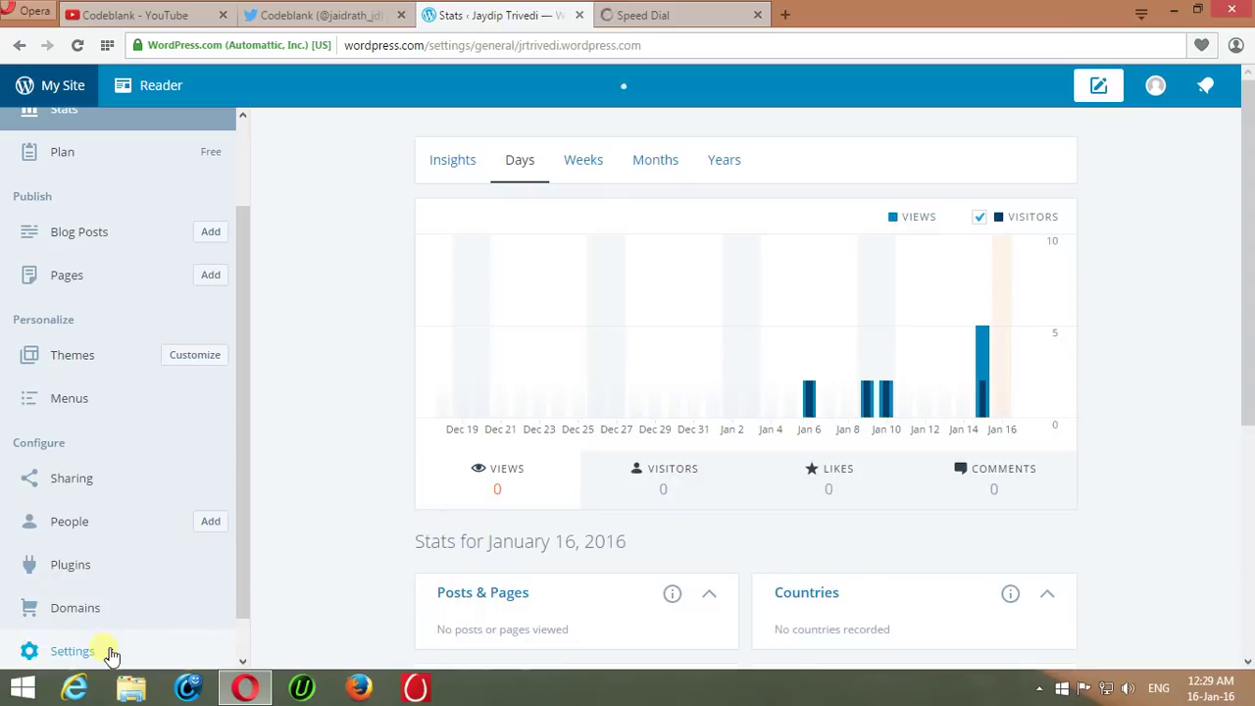
{"action": "left_click", "coordinate": [71, 650]}
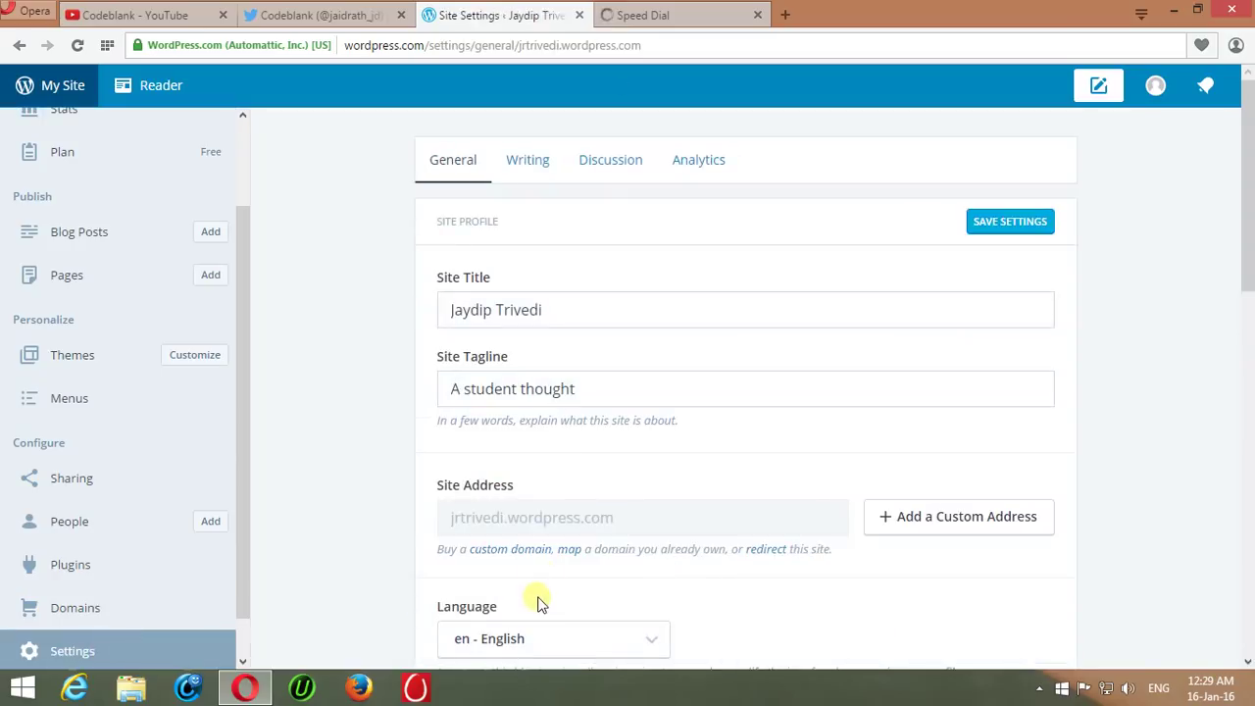
{"action": "scroll", "scroll_direction": "down", "scroll_amount": 3}
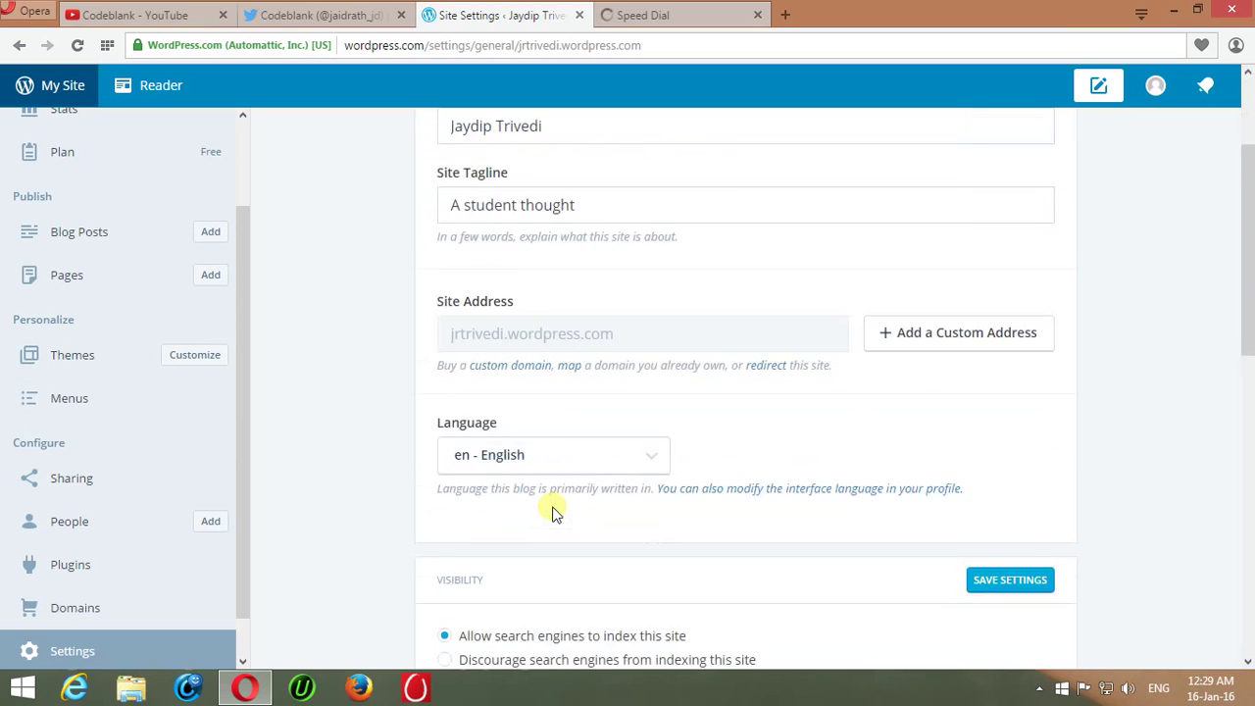
{"action": "scroll", "scroll_direction": "down", "scroll_amount": 3}
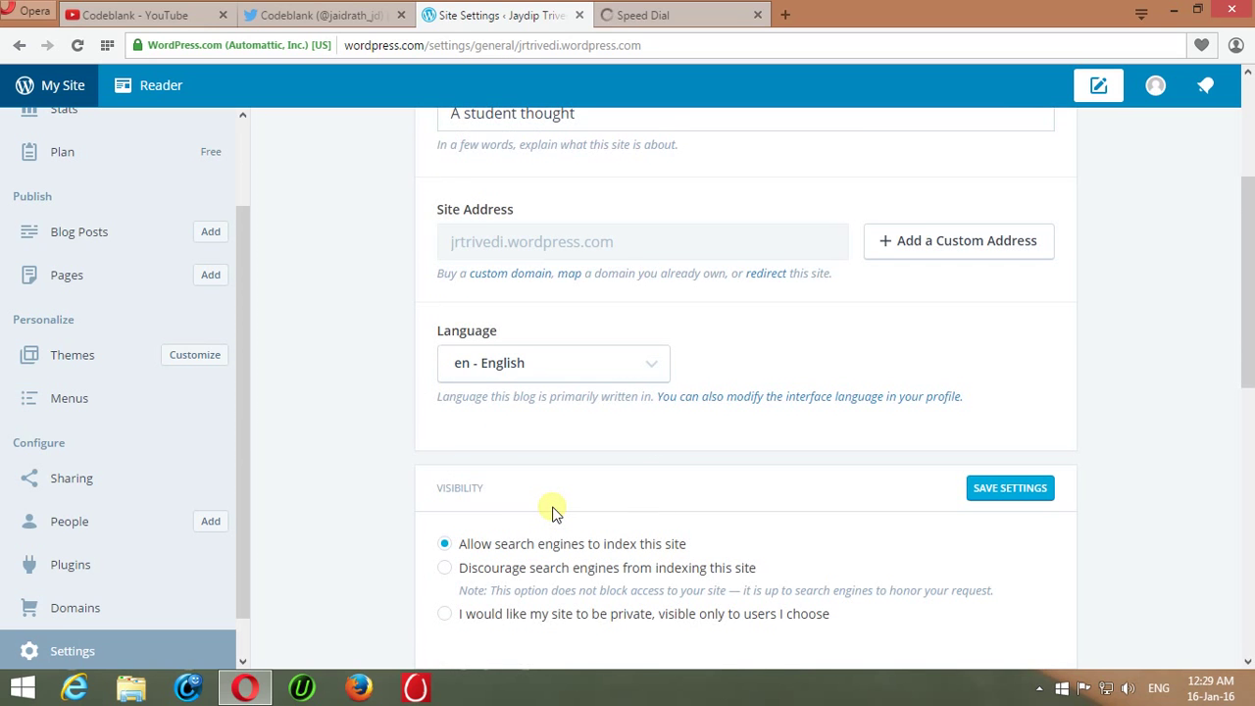
{"action": "scroll", "scroll_direction": "down", "scroll_amount": 3}
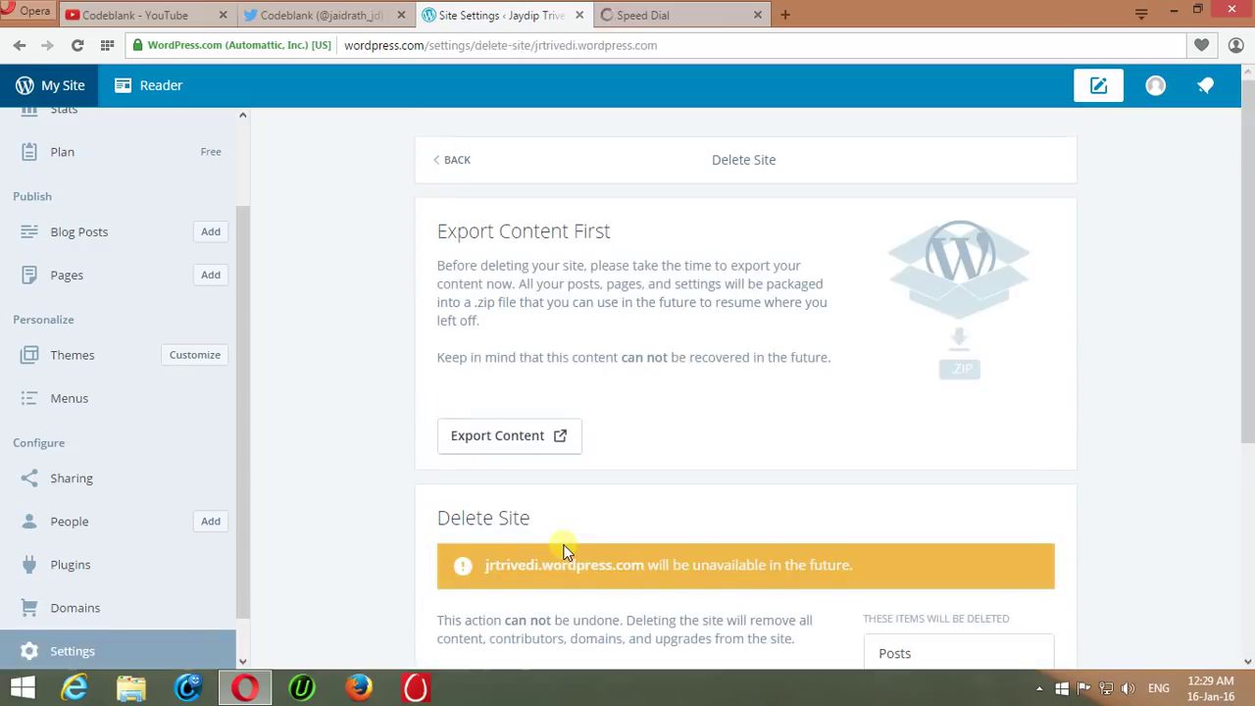
{"action": "mouse_move", "coordinate": [481, 201]}
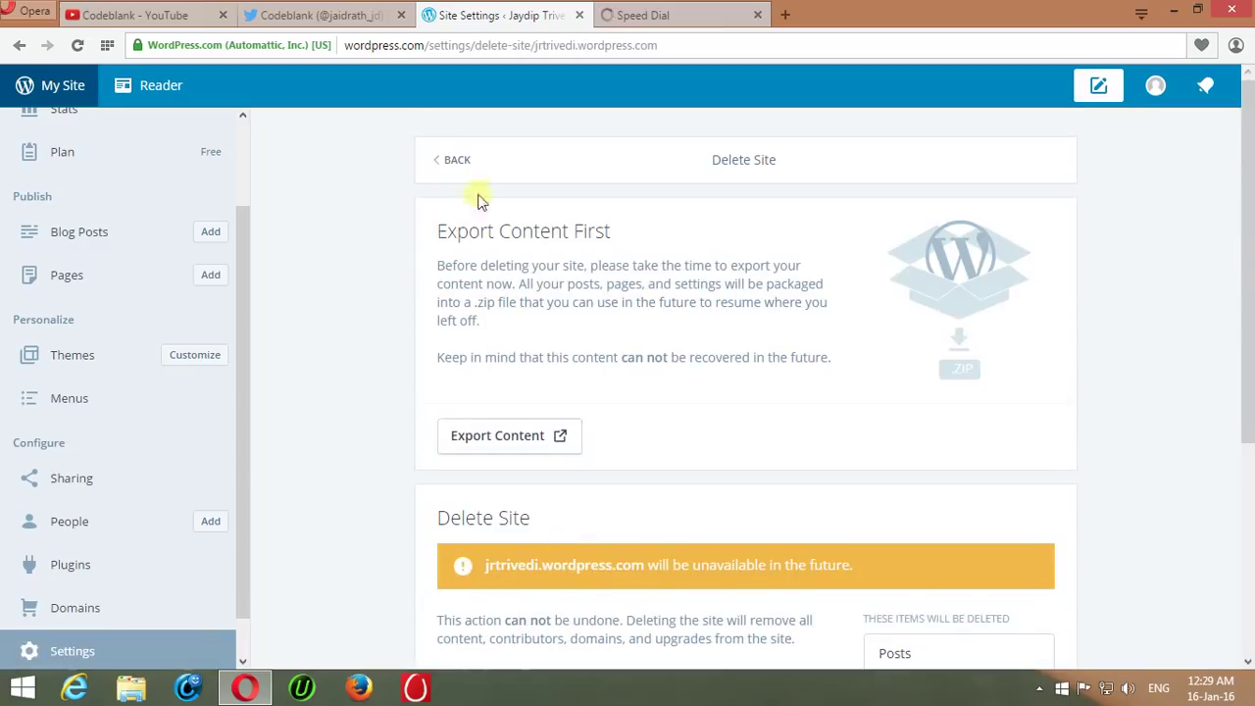
Go back to General settings and scroll down to the Delete Site entry
{"action": "left_click", "coordinate": [451, 159]}
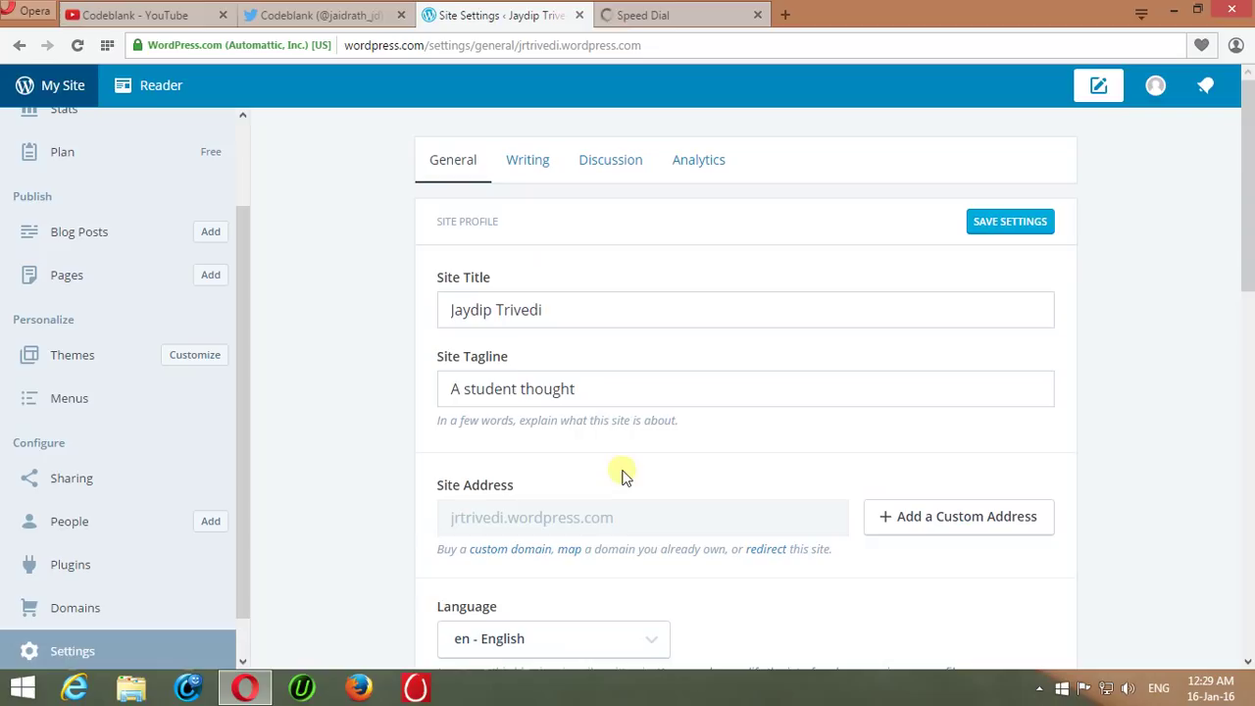
{"action": "scroll", "scroll_direction": "down", "scroll_amount": 3}
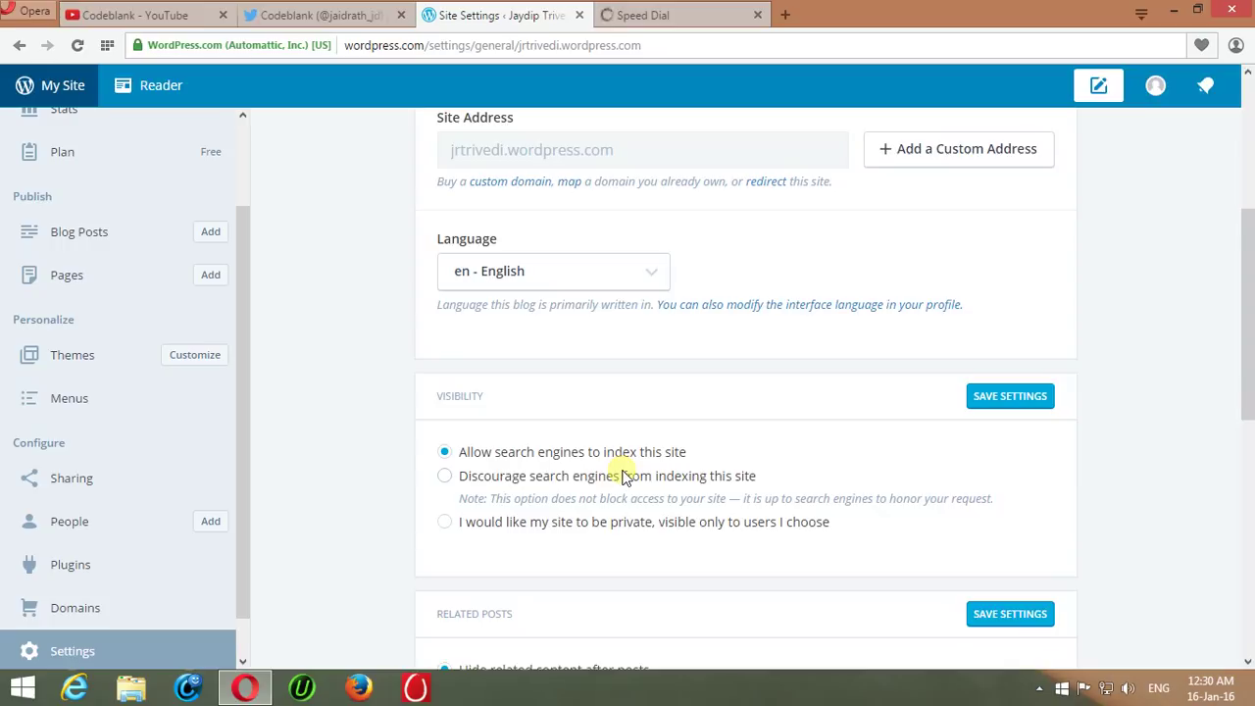
{"action": "scroll", "scroll_direction": "down", "scroll_amount": 3}
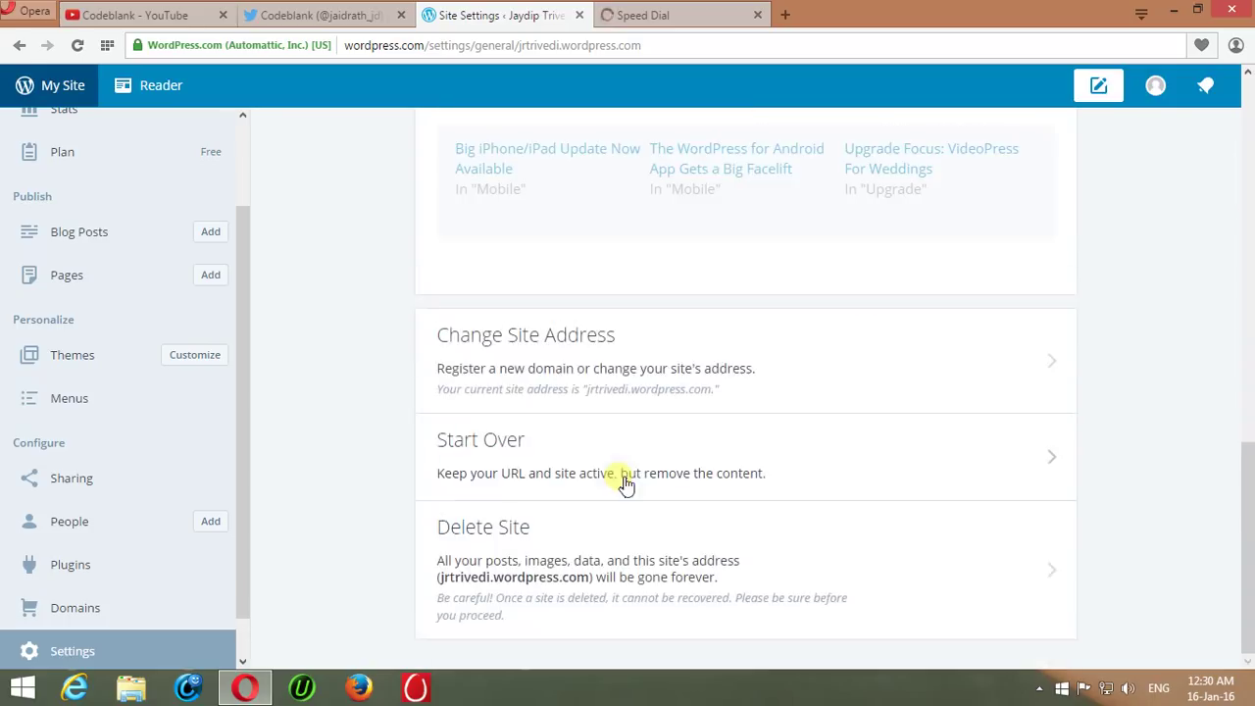
{"action": "mouse_move", "coordinate": [569, 481]}
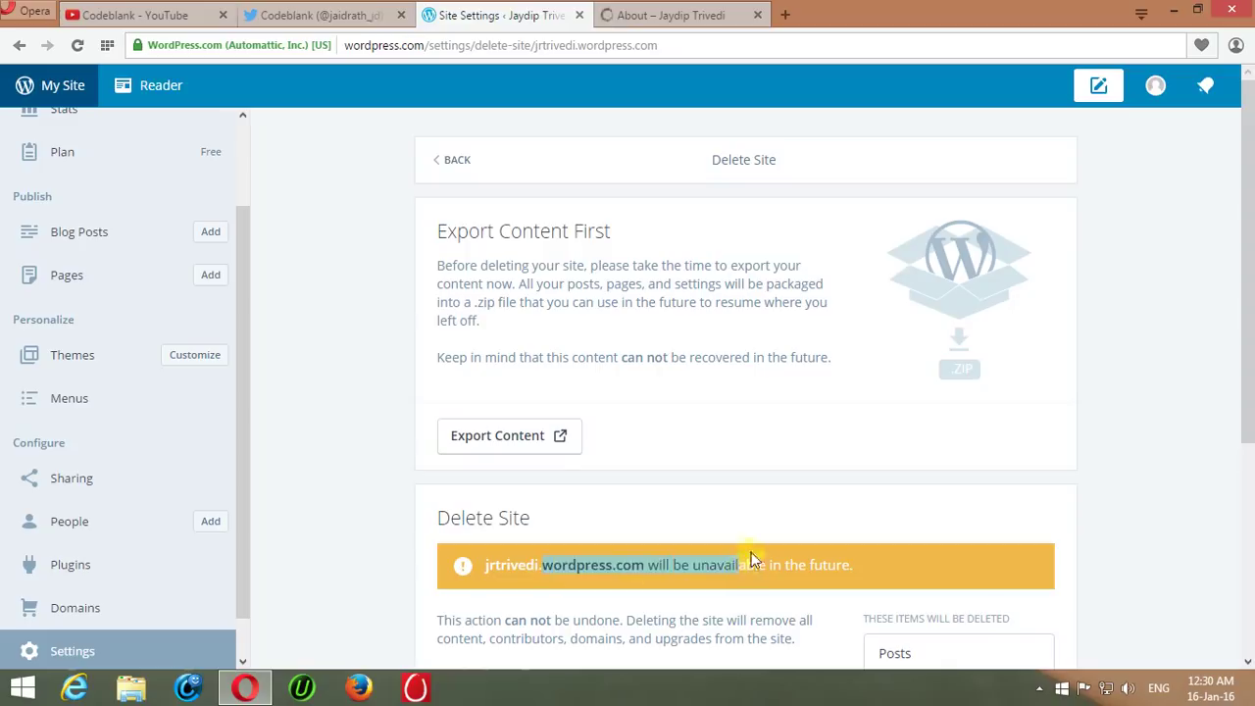
{"action": "mouse_move", "coordinate": [548, 478]}
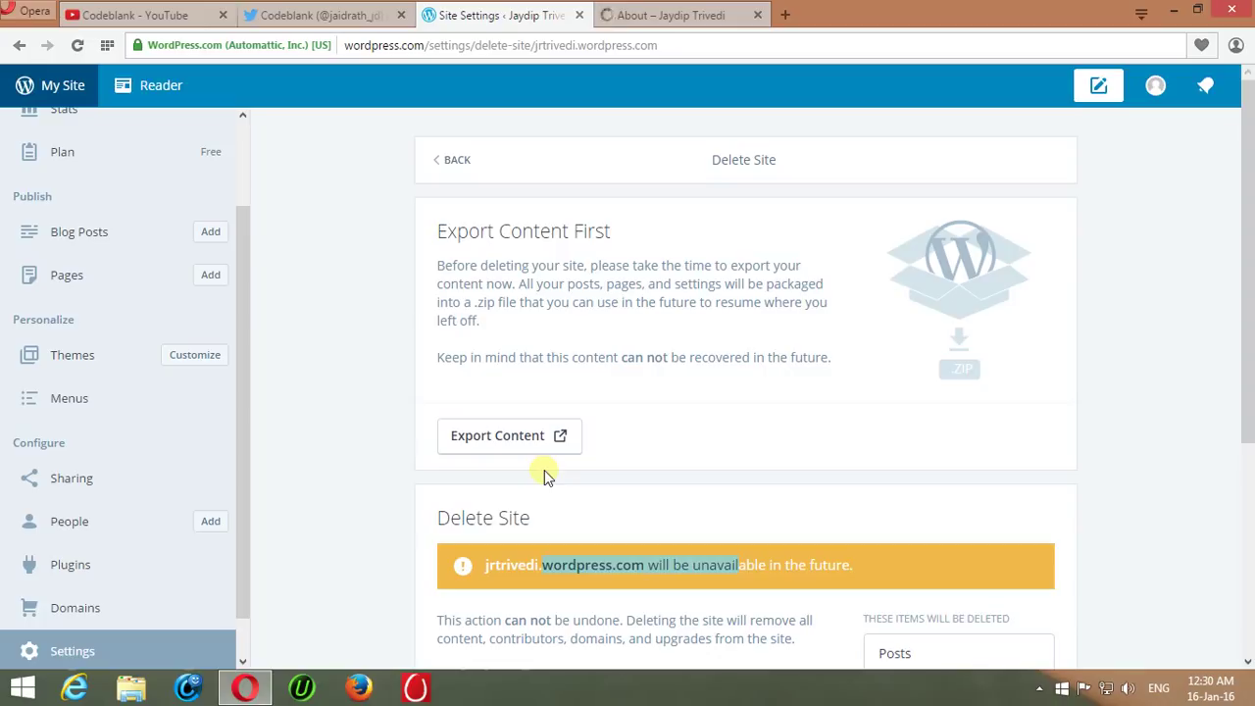
{"action": "mouse_move", "coordinate": [509, 435]}
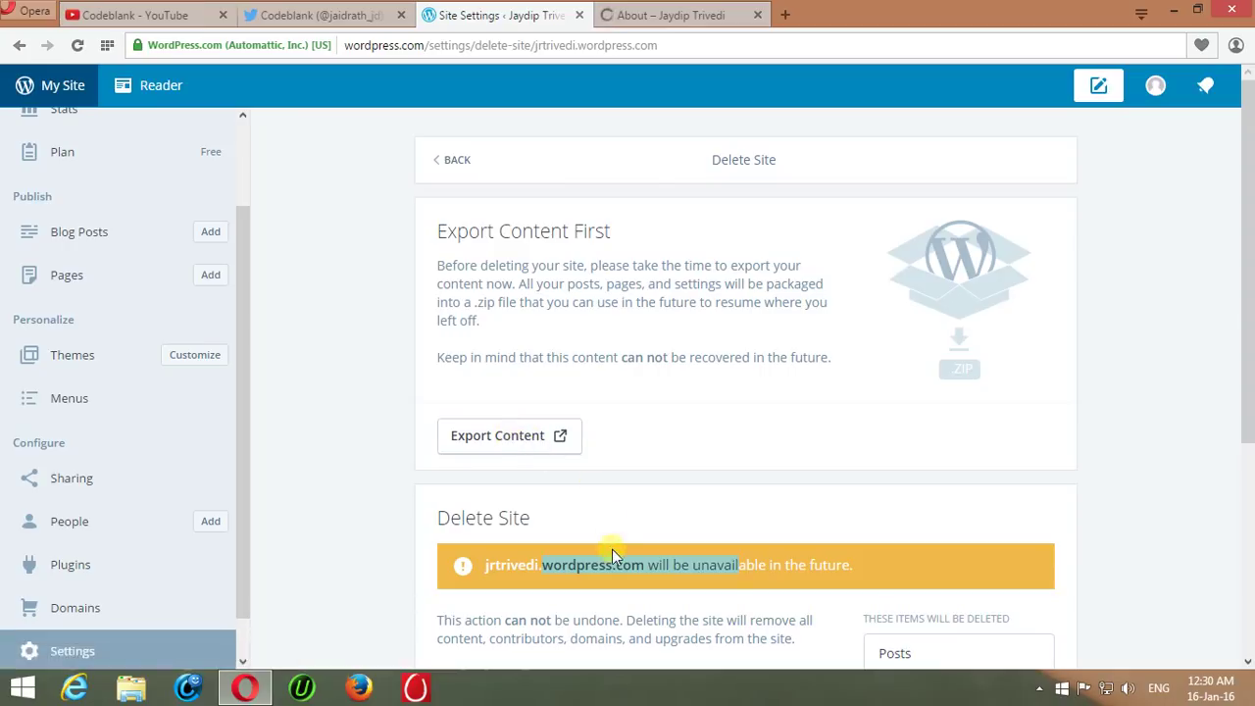
Scroll the Delete Site page to the item list and Delete Site button
{"action": "scroll", "scroll_direction": "down", "scroll_amount": 3}
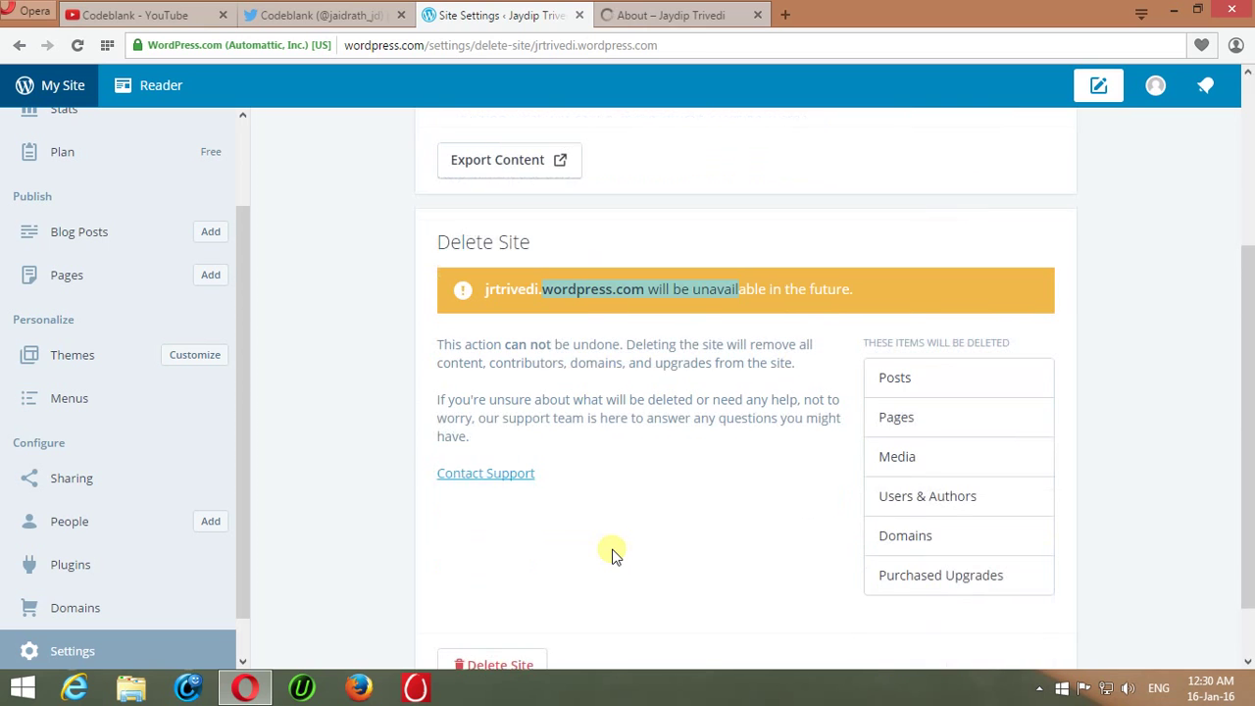
{"action": "scroll", "scroll_direction": "down", "scroll_amount": 3}
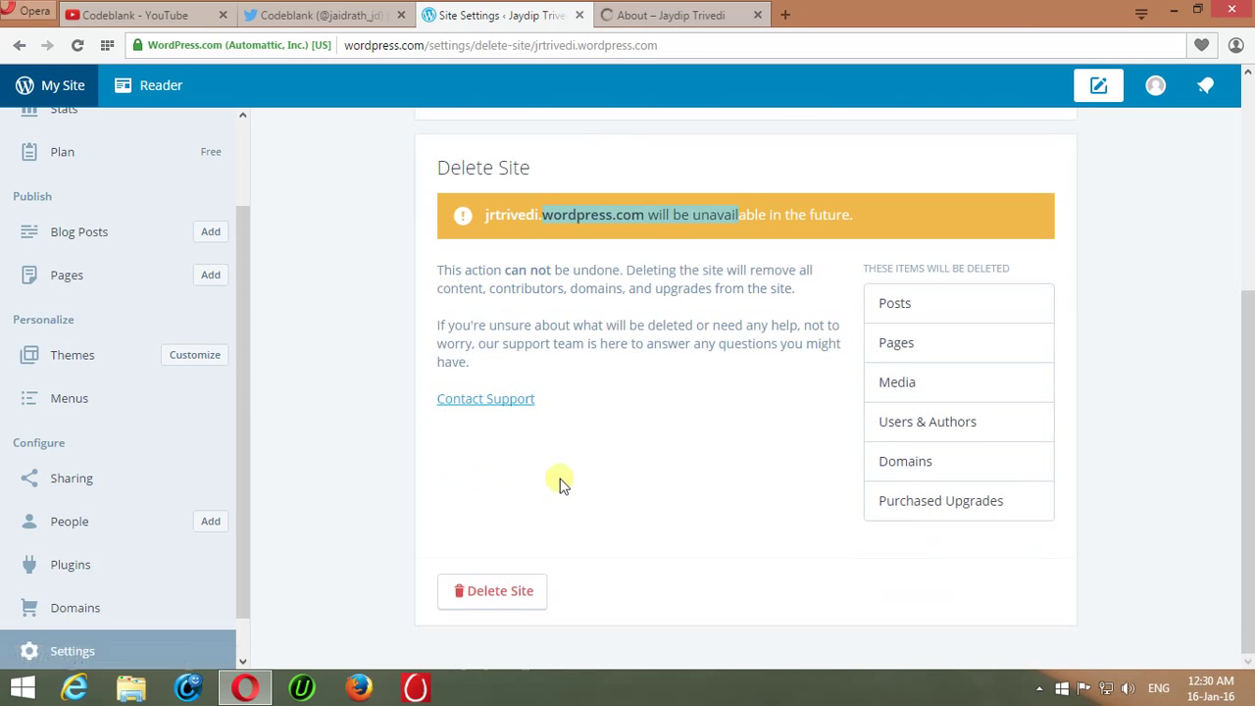
{"action": "mouse_move", "coordinate": [492, 592]}
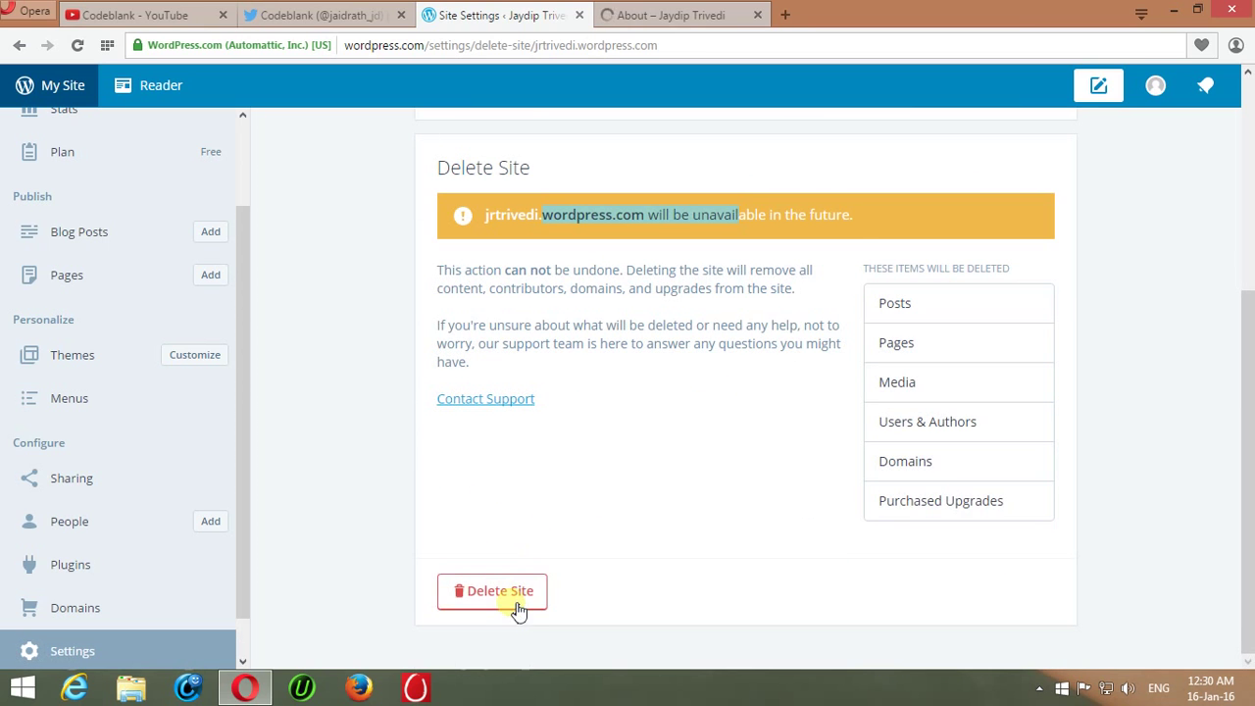
Open the Confirm Delete Site dialog and activate its empty address field
{"action": "left_click", "coordinate": [492, 592]}
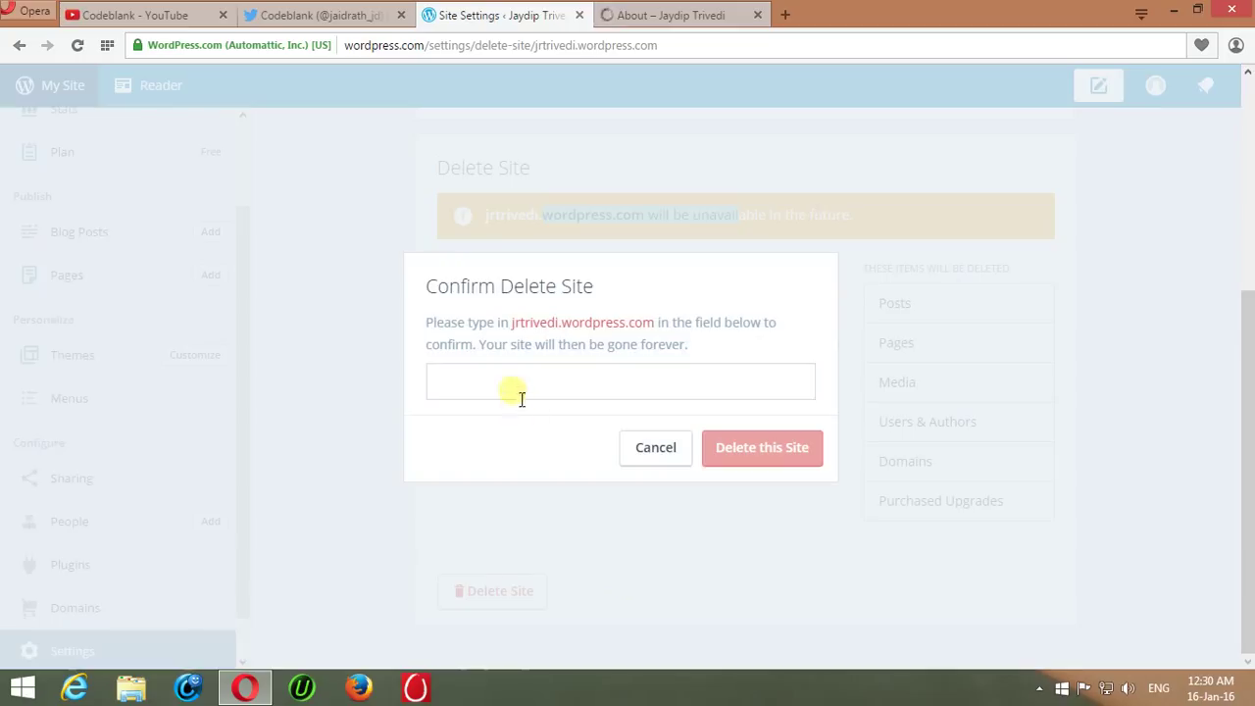
{"action": "left_click", "coordinate": [620, 381]}
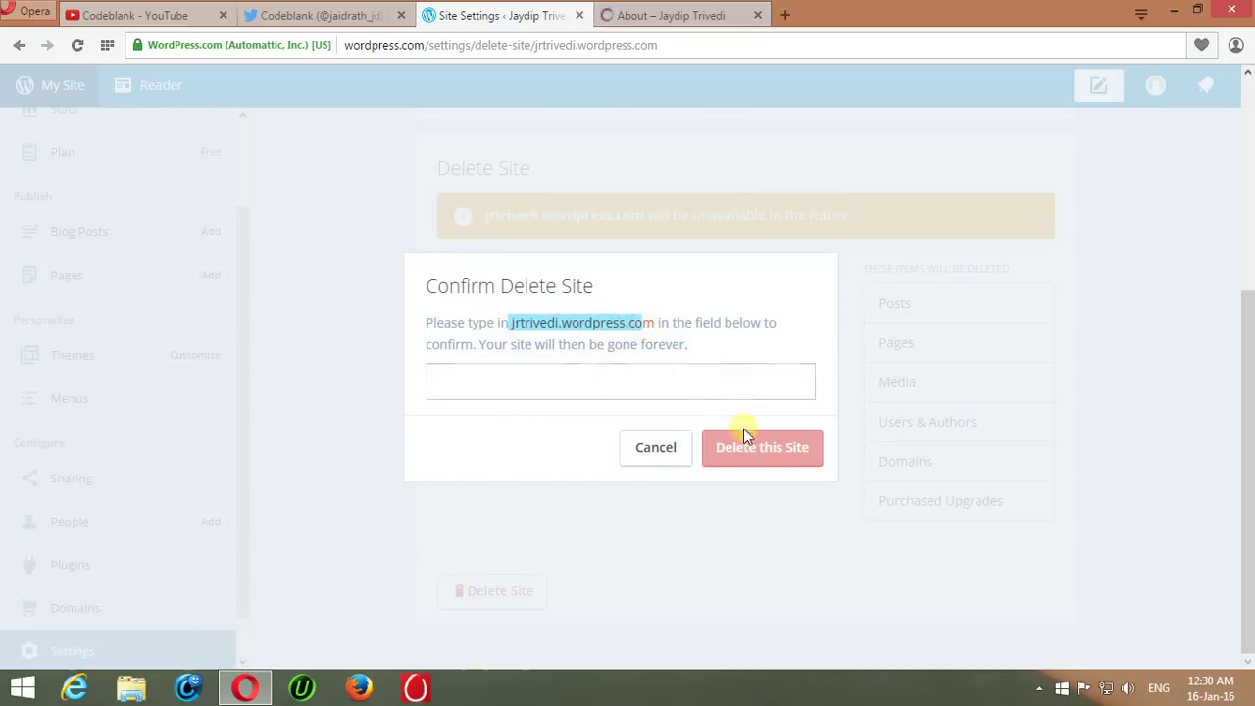
{"action": "mouse_move", "coordinate": [726, 453]}
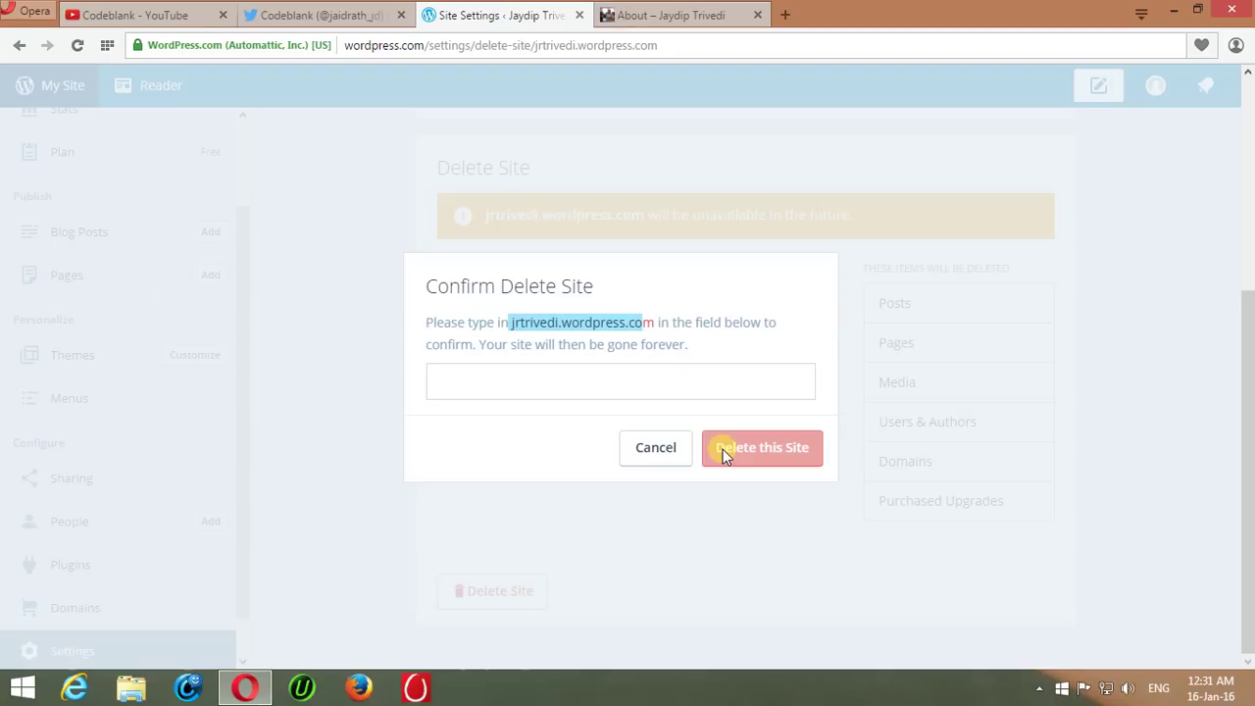
{"action": "mouse_move", "coordinate": [740, 455]}
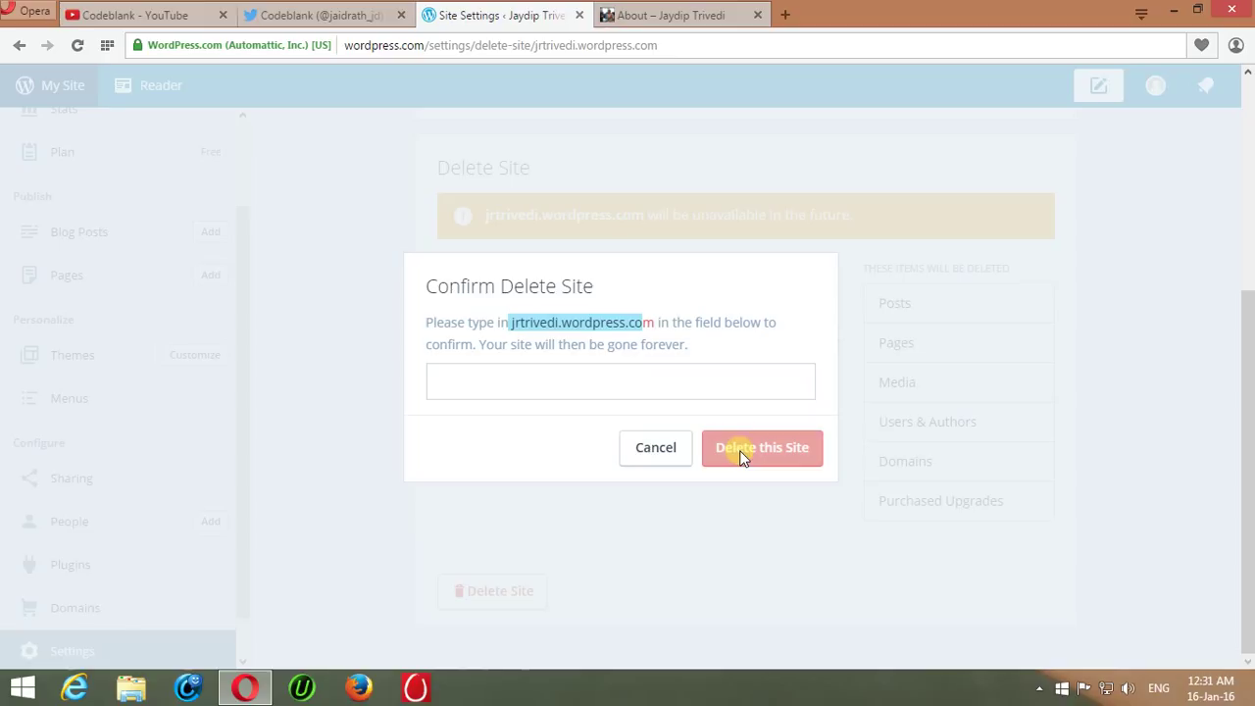
{"action": "mouse_move", "coordinate": [549, 382]}
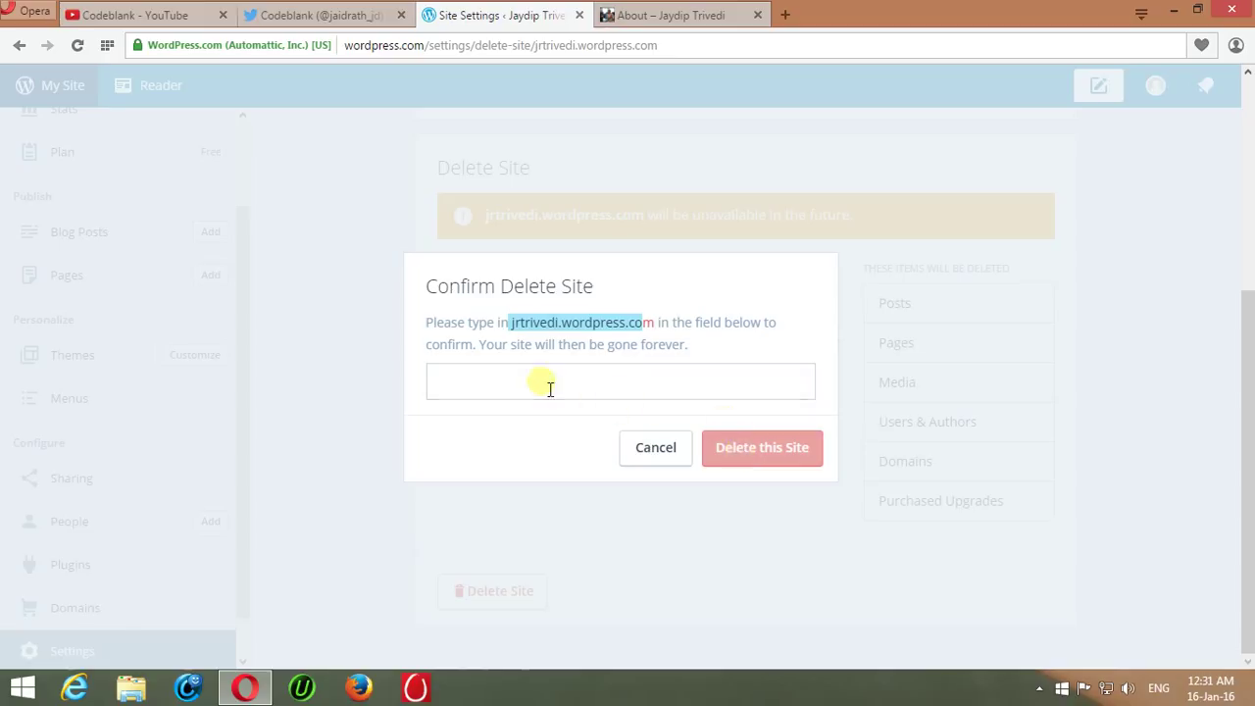
{"action": "left_click", "coordinate": [620, 381]}
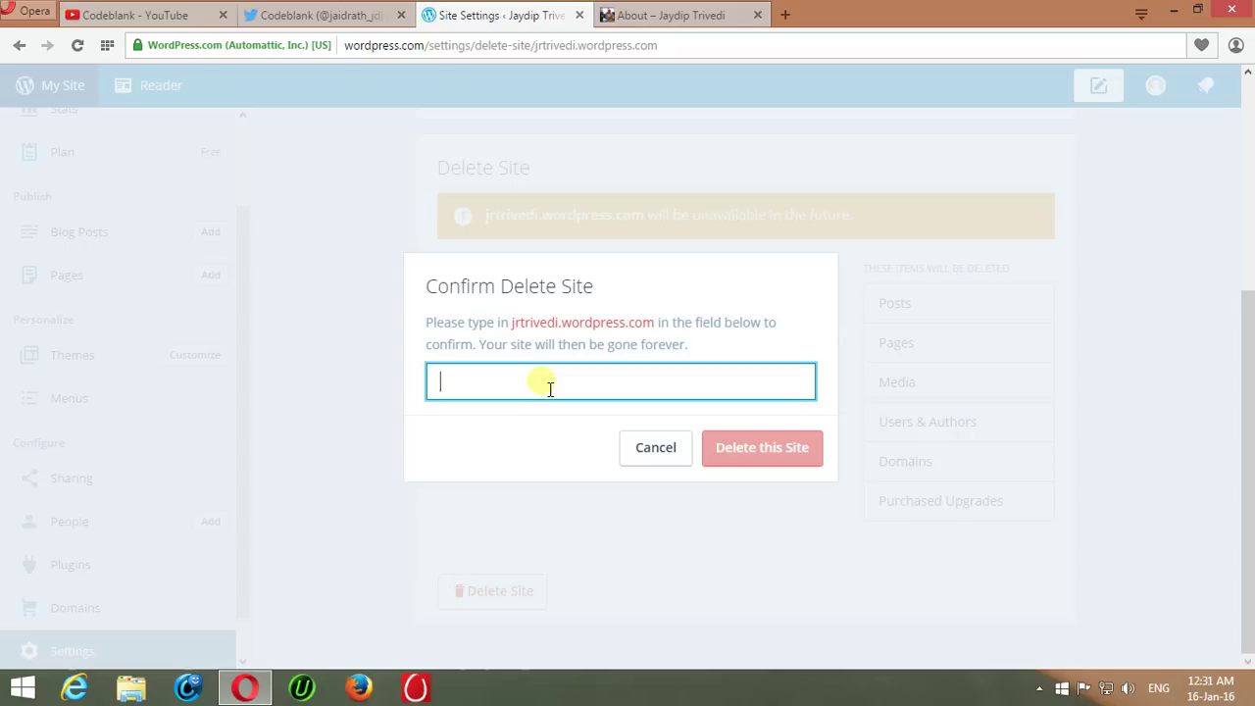
{"action": "mouse_move", "coordinate": [655, 447]}
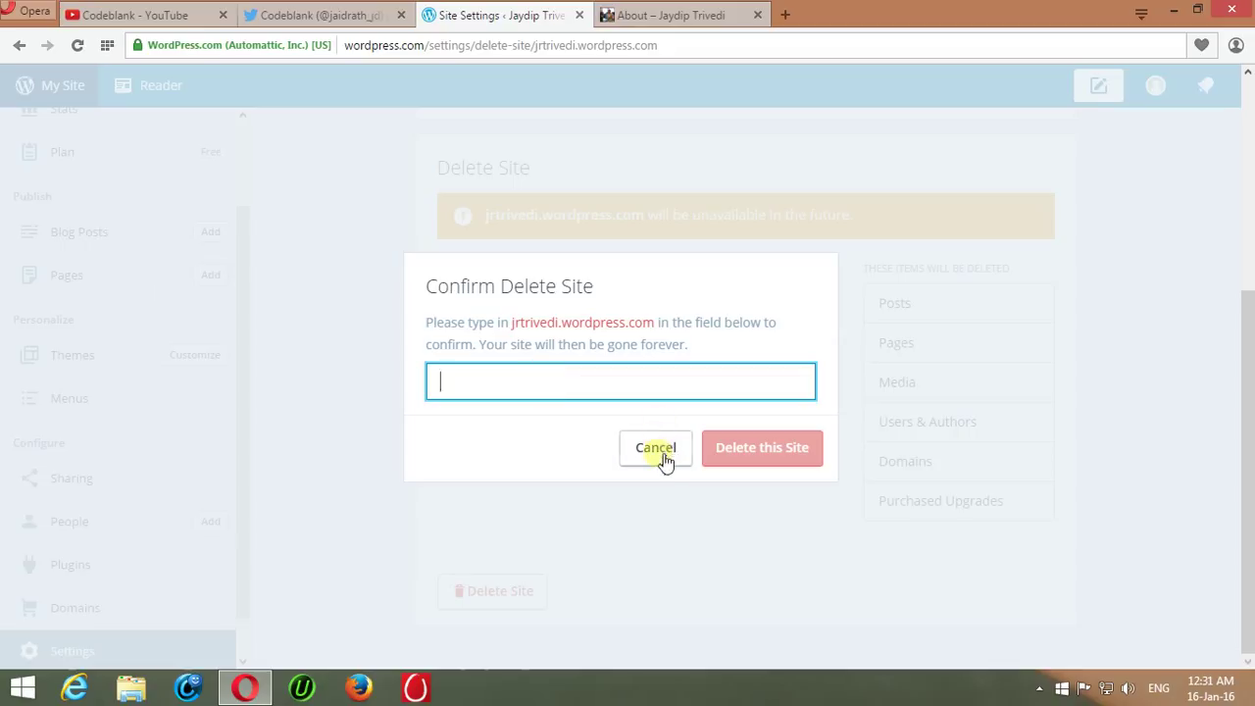
Cancel the deletion, open the live site's About page, and show the site menu
{"action": "left_click", "coordinate": [655, 447]}
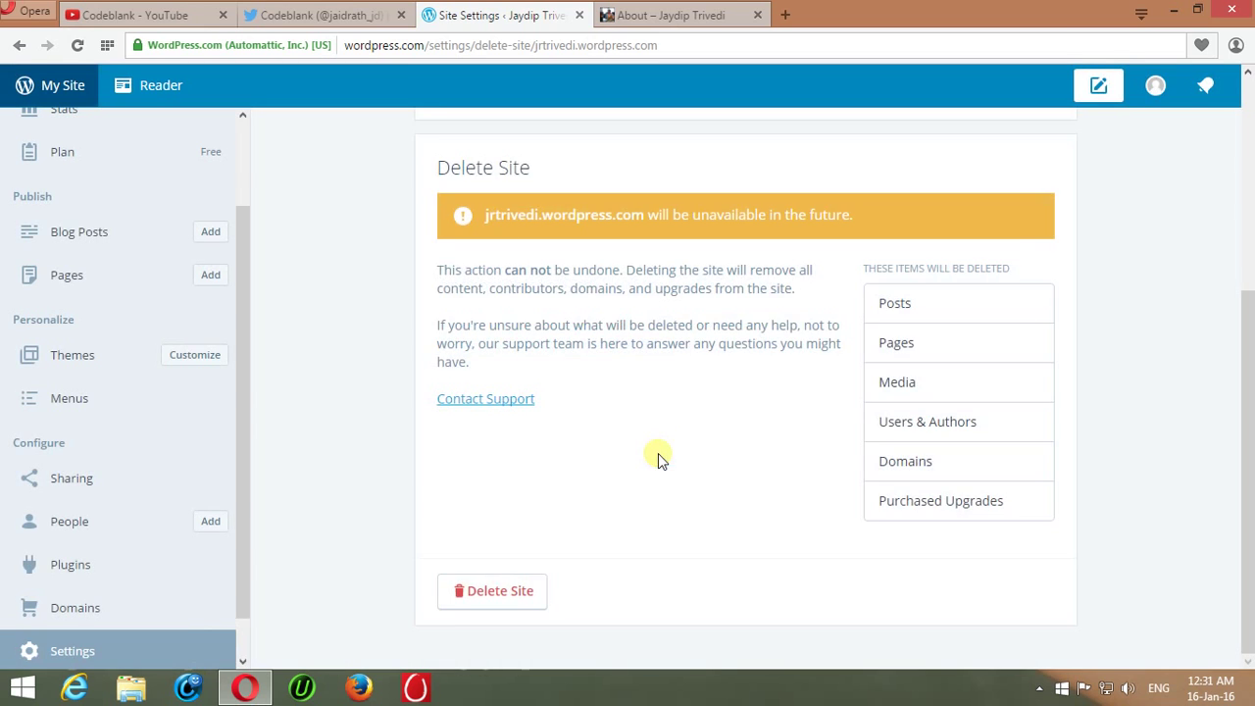
{"action": "scroll", "scroll_direction": "up", "scroll_amount": 3}
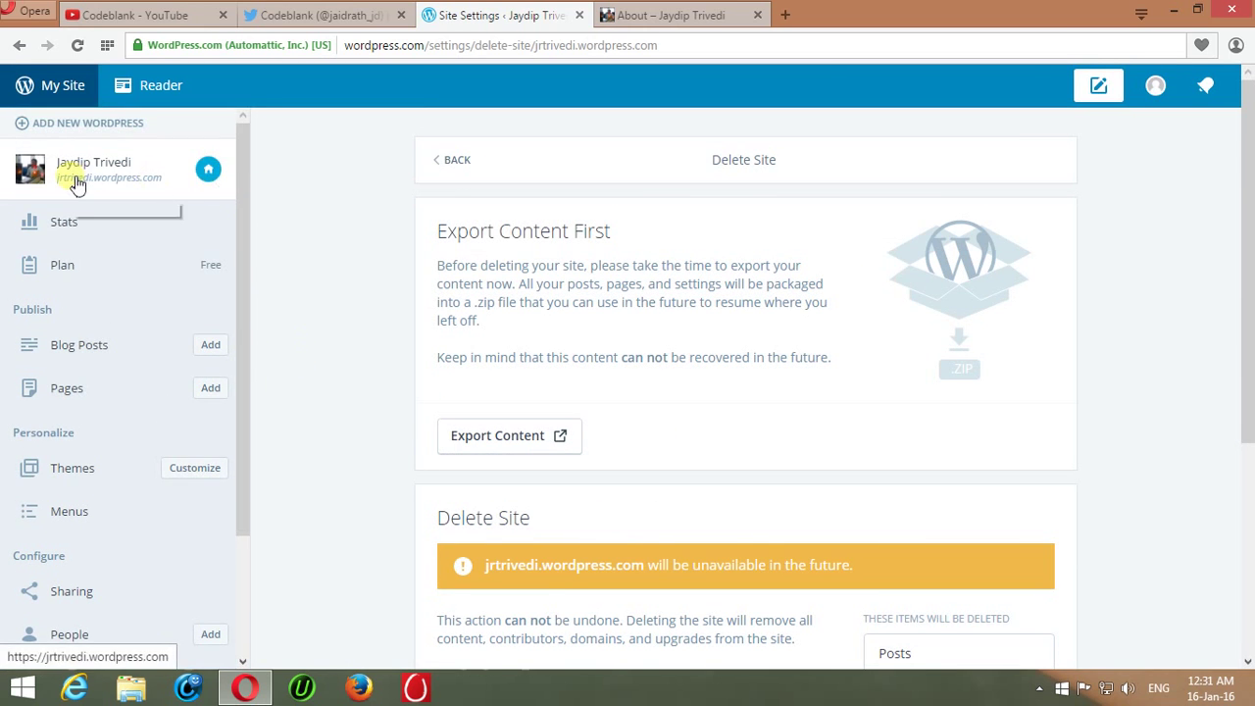
{"action": "left_click", "coordinate": [108, 177]}
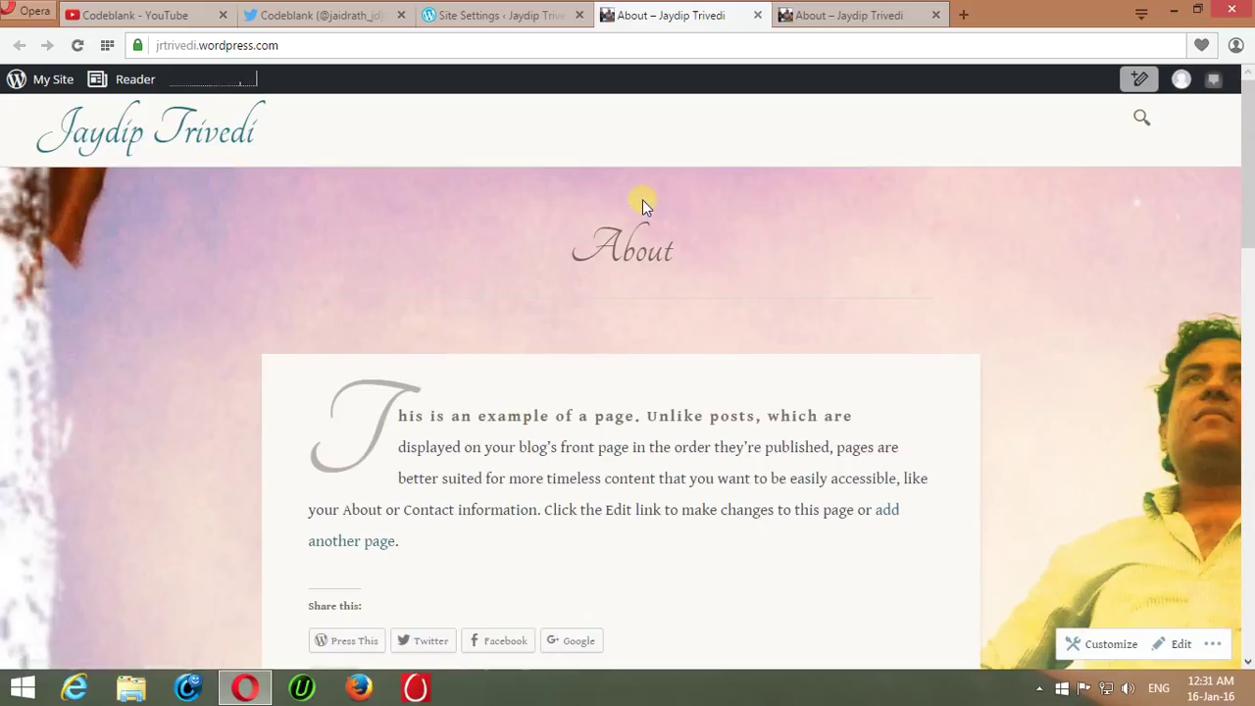
{"action": "mouse_move", "coordinate": [1162, 175]}
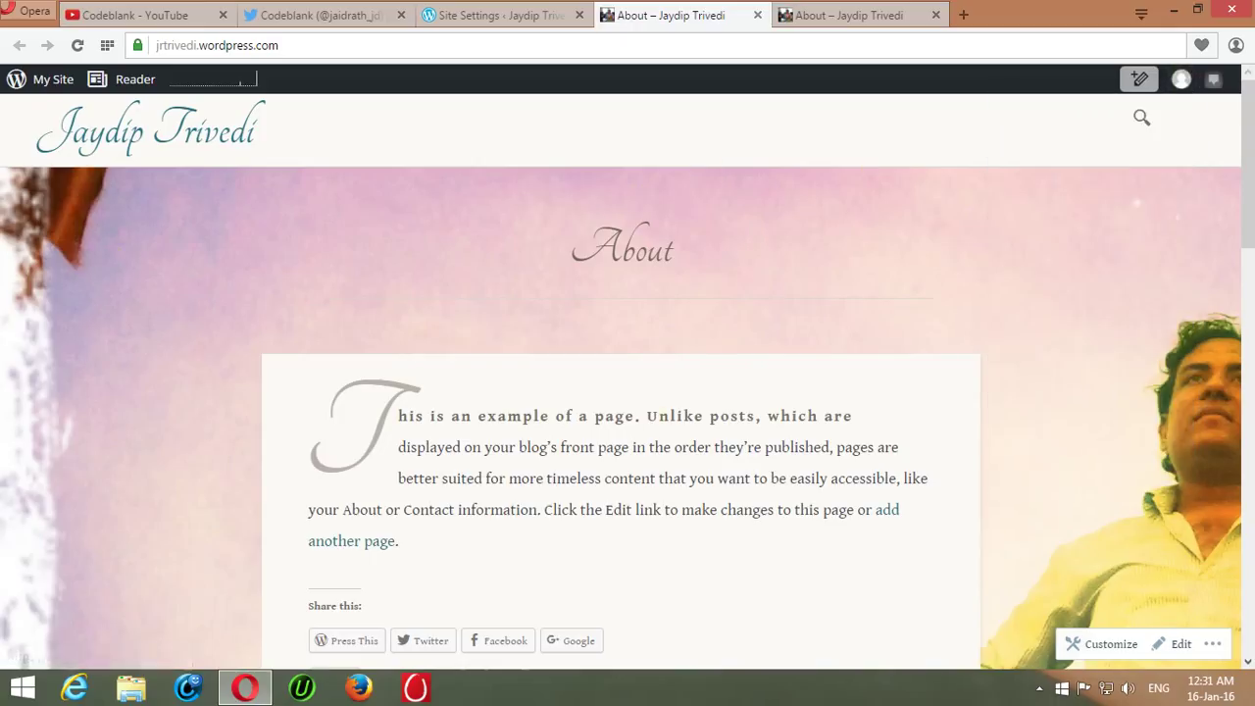
{"action": "left_click", "coordinate": [53, 79]}
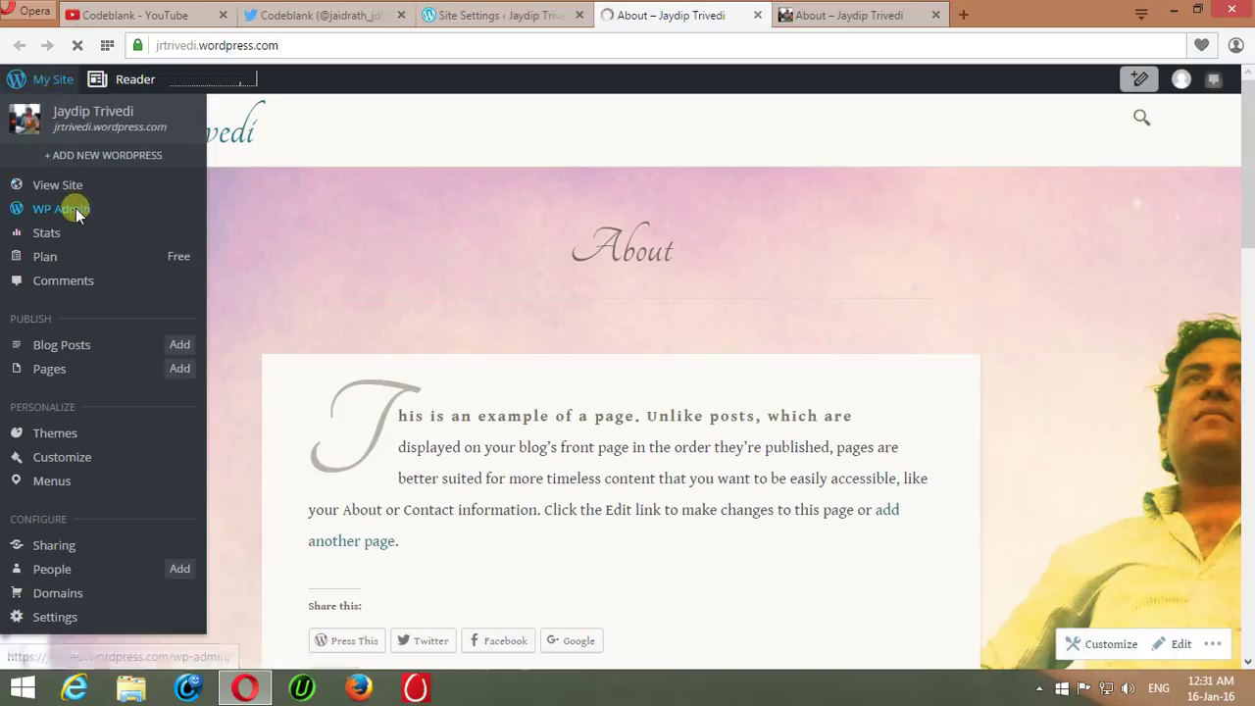
Open the WP Admin Dashboard for jrtrivedi.wordpress.com
{"action": "left_click", "coordinate": [61, 209]}
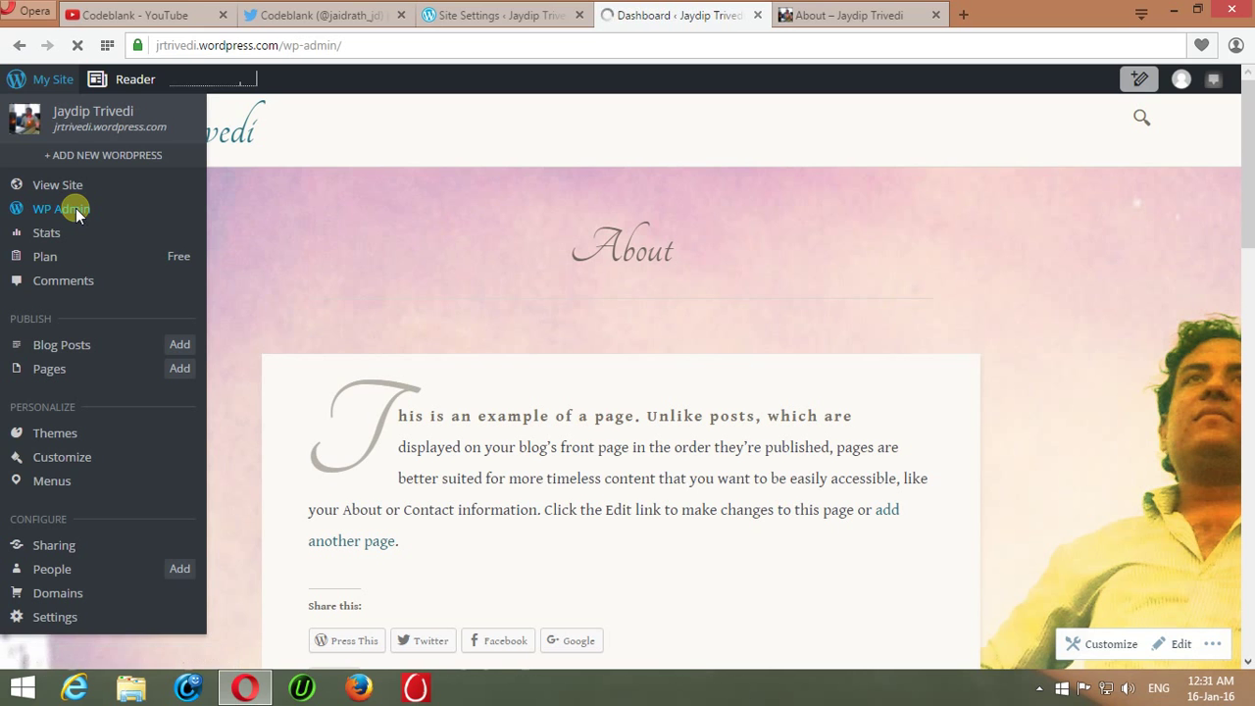
{"action": "left_click", "coordinate": [55, 209]}
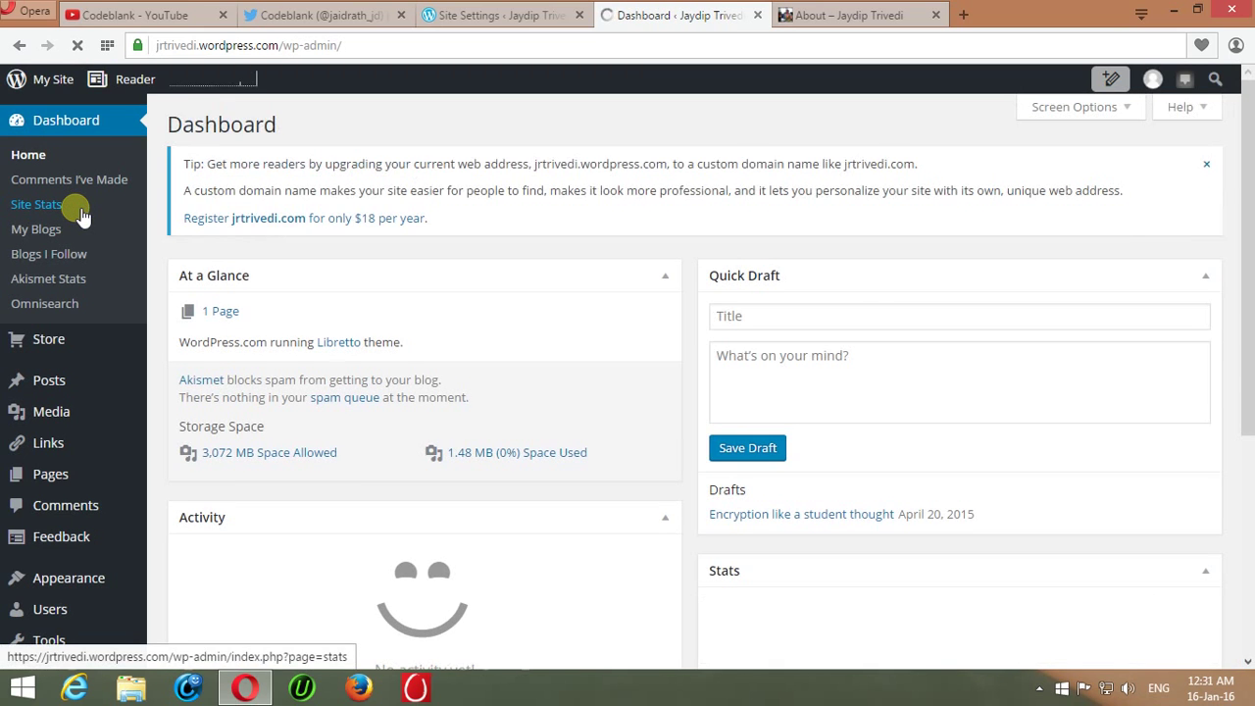
{"action": "mouse_move", "coordinate": [51, 411]}
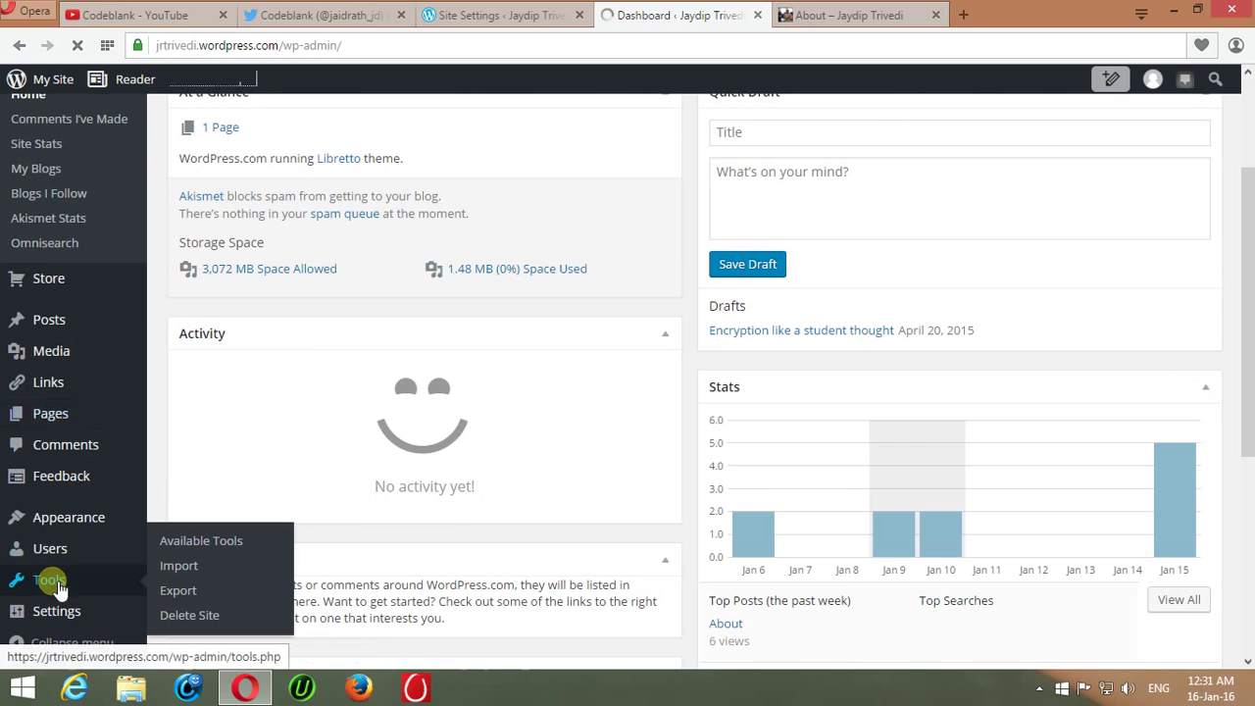
{"action": "mouse_move", "coordinate": [178, 566]}
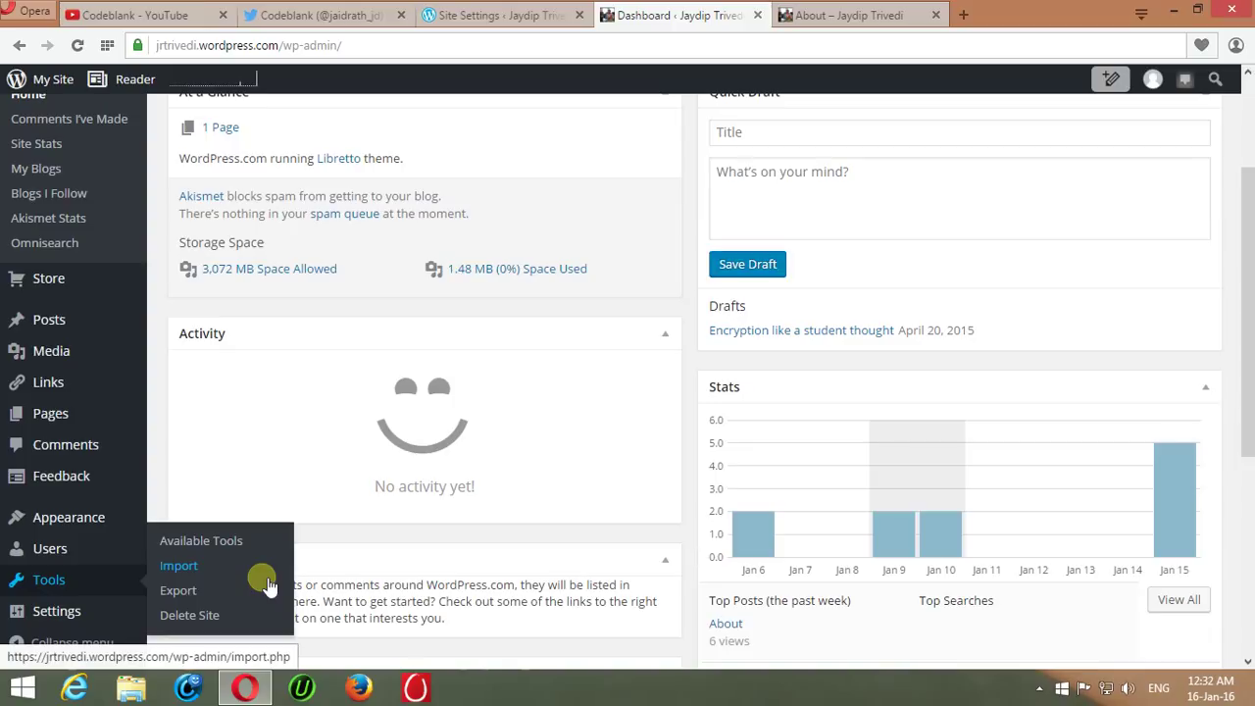
{"action": "mouse_move", "coordinate": [178, 590]}
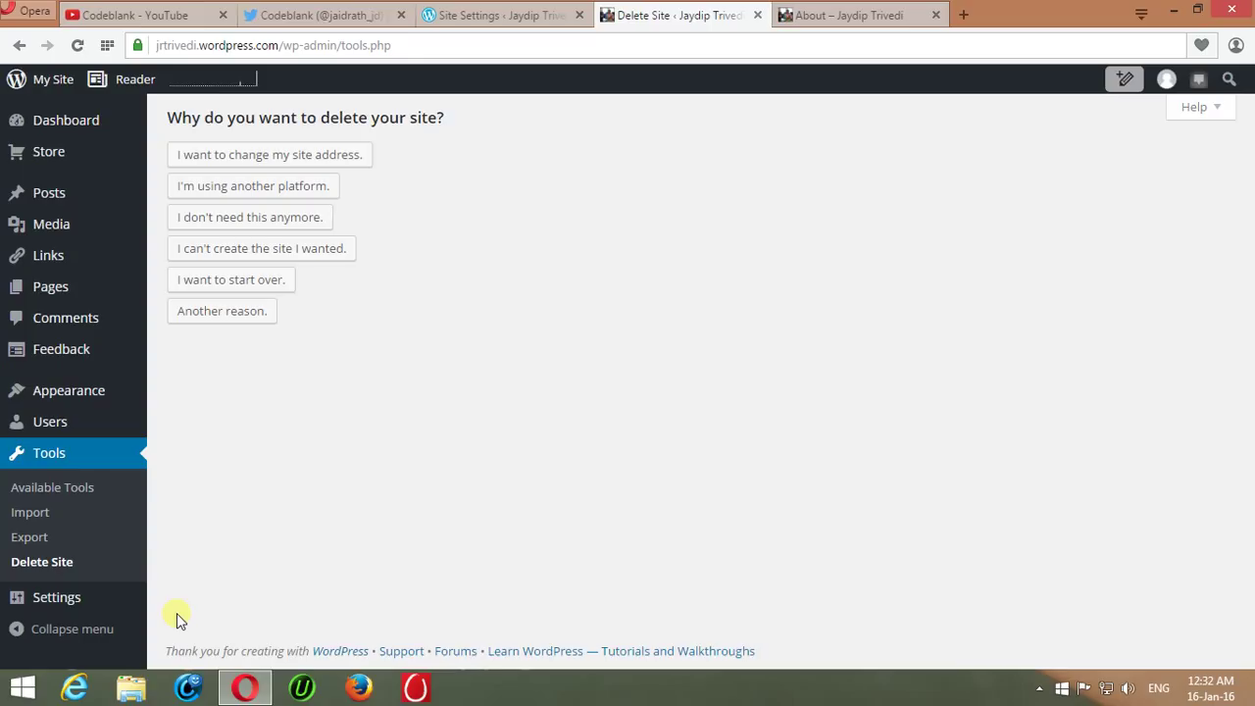
{"action": "mouse_move", "coordinate": [307, 217]}
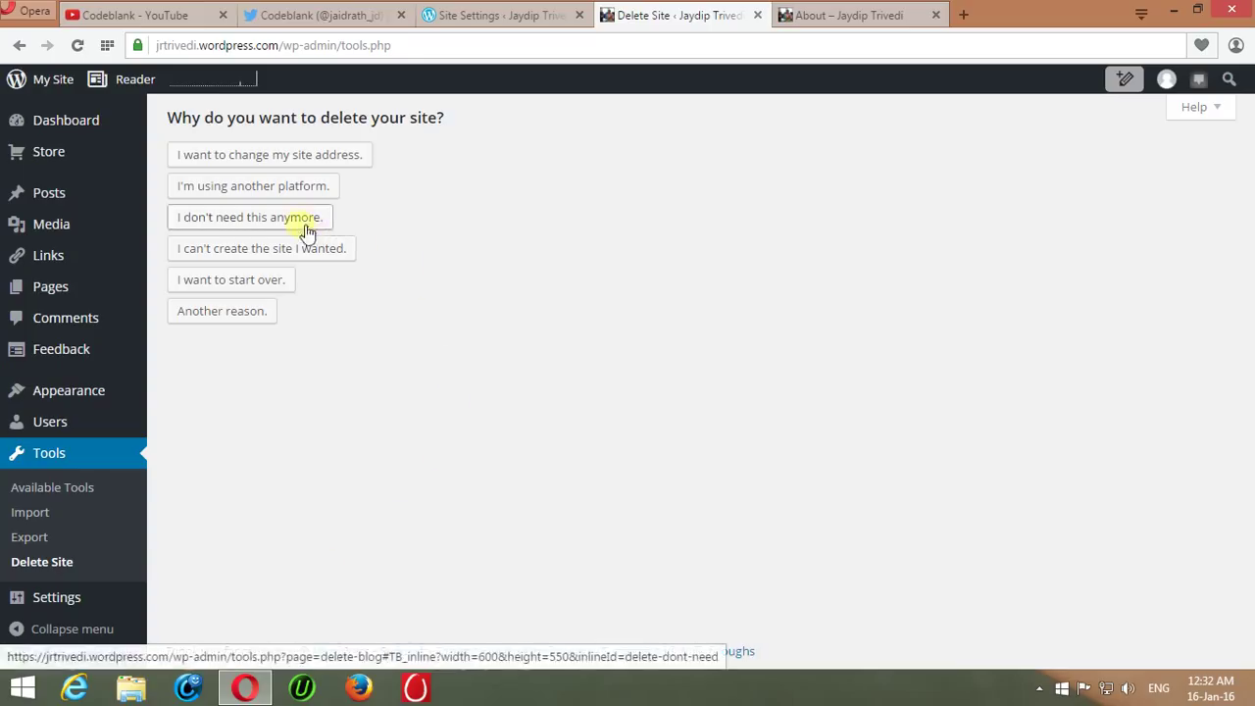
Choose 'I don't need this anymore' as the deletion reason
{"action": "left_click", "coordinate": [249, 217]}
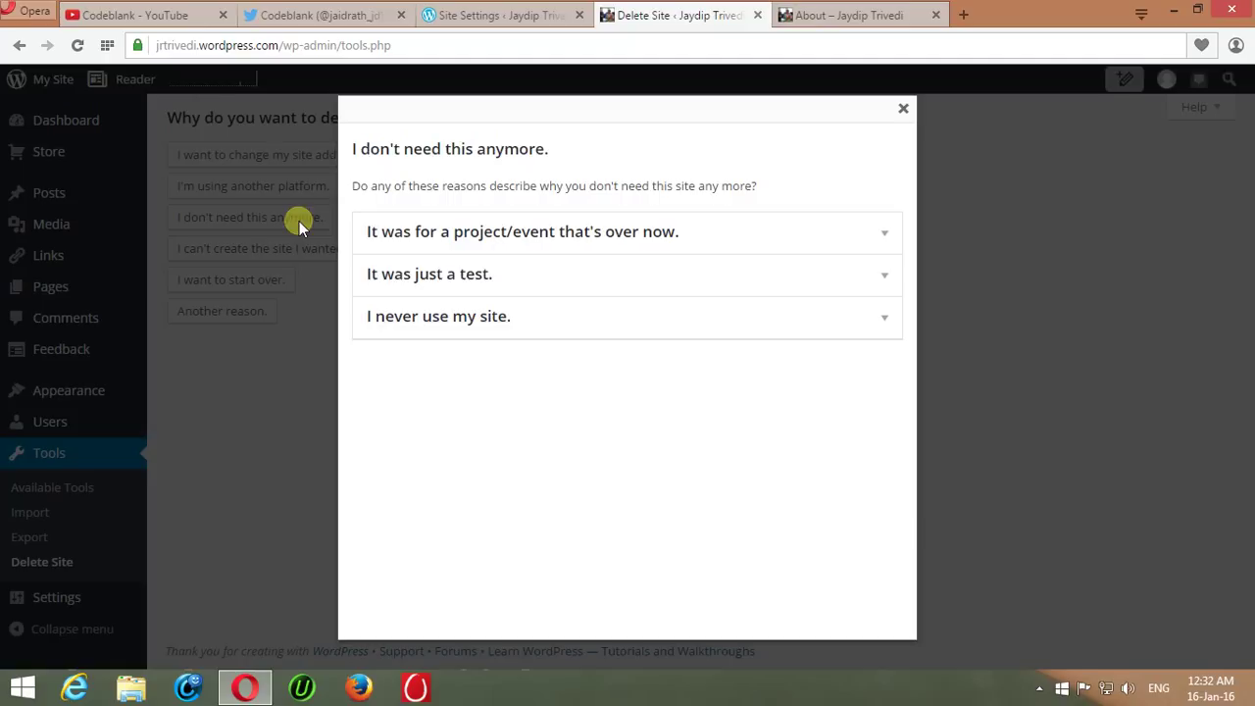
{"action": "mouse_move", "coordinate": [768, 330]}
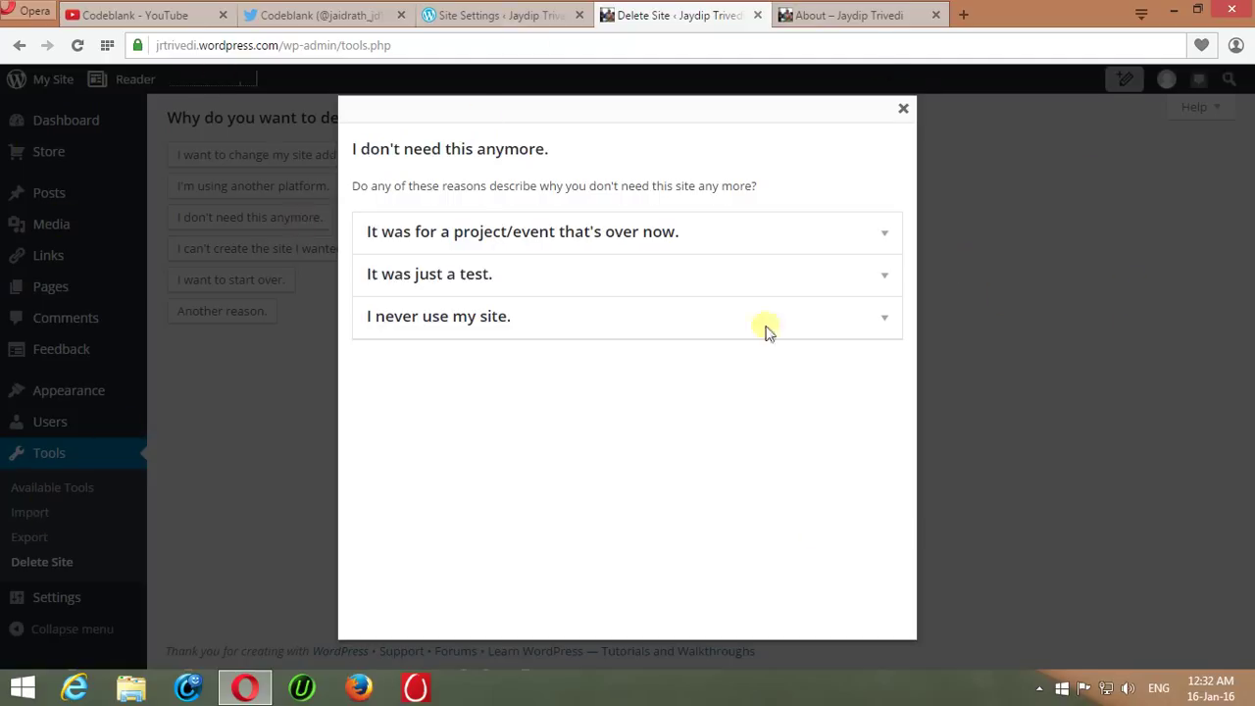
{"action": "mouse_move", "coordinate": [537, 452]}
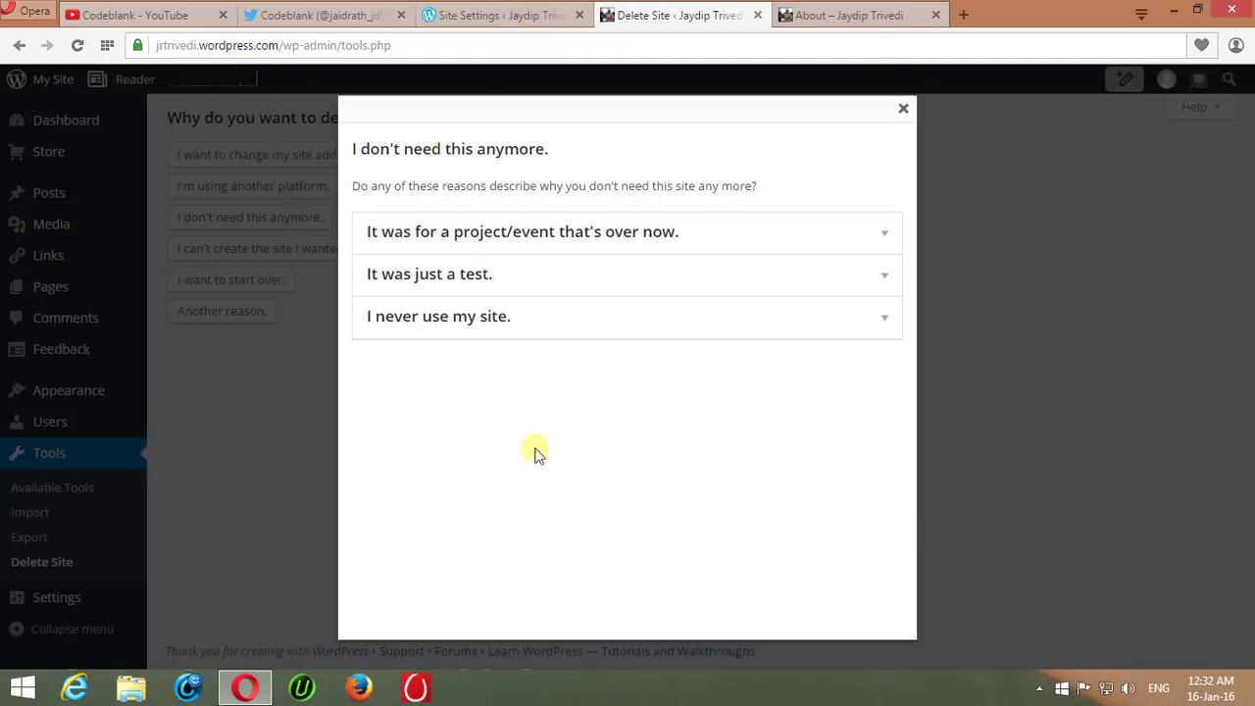
{"action": "mouse_move", "coordinate": [822, 383]}
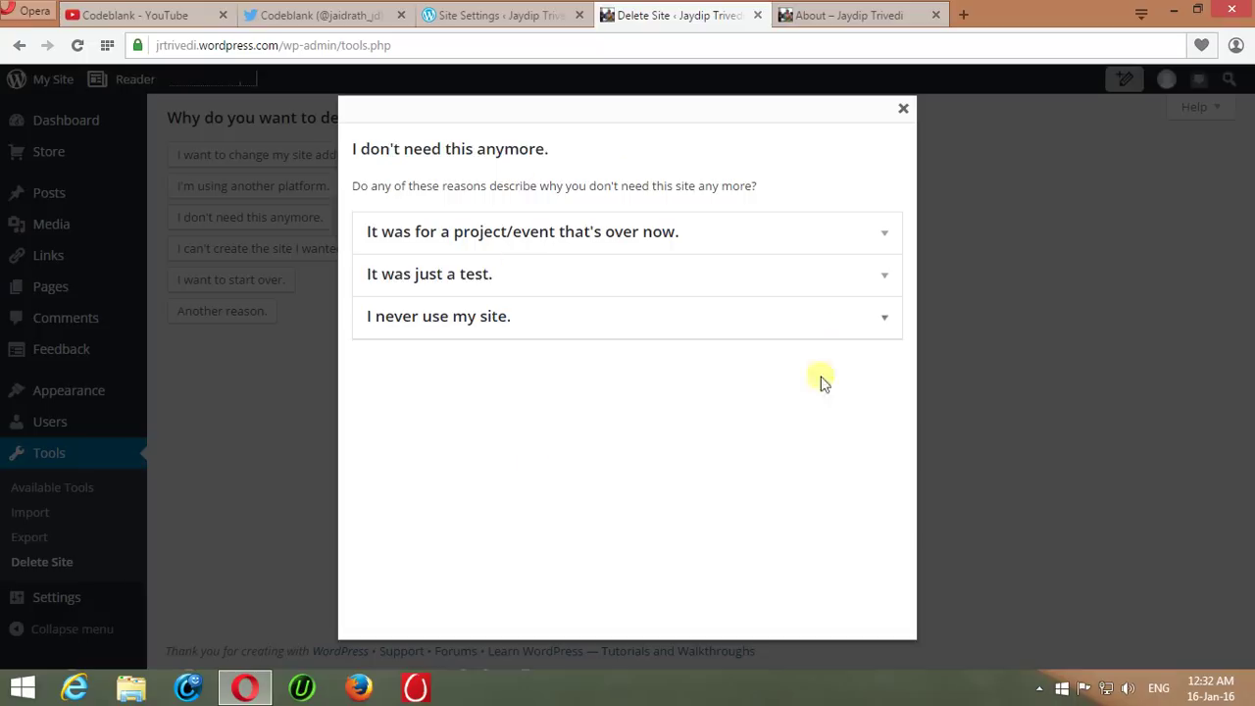
{"action": "mouse_move", "coordinate": [523, 241]}
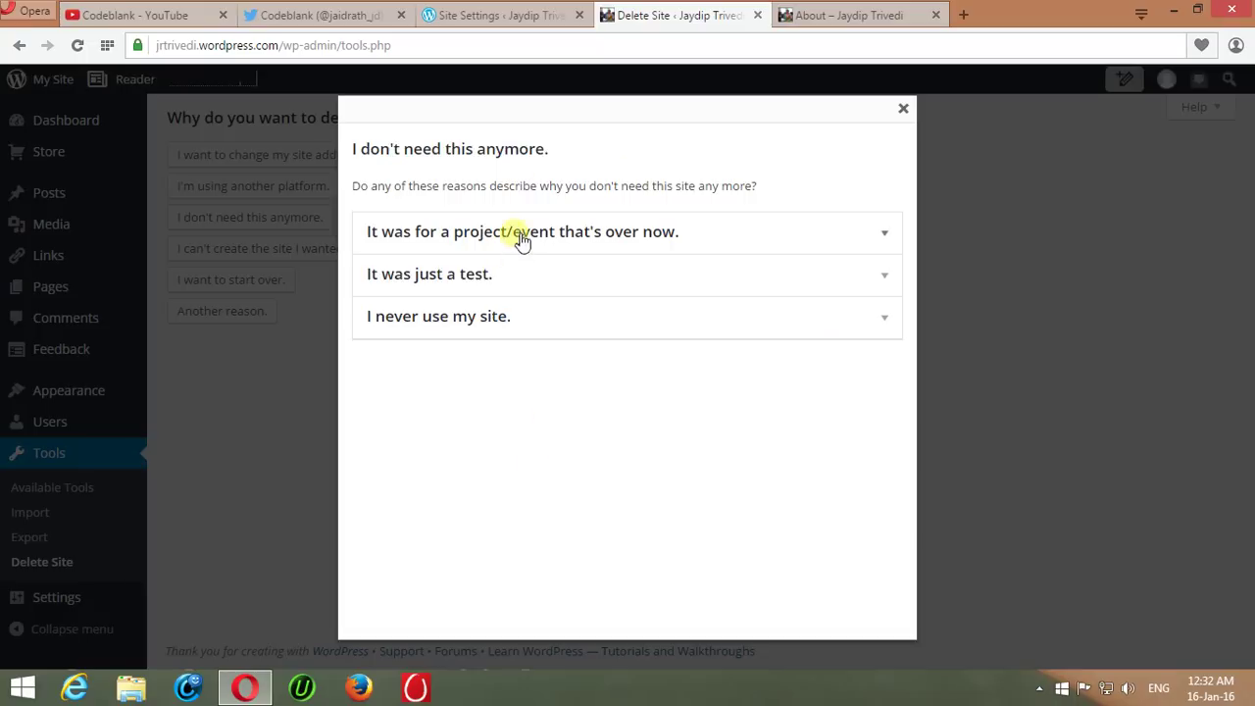
{"action": "mouse_move", "coordinate": [620, 240]}
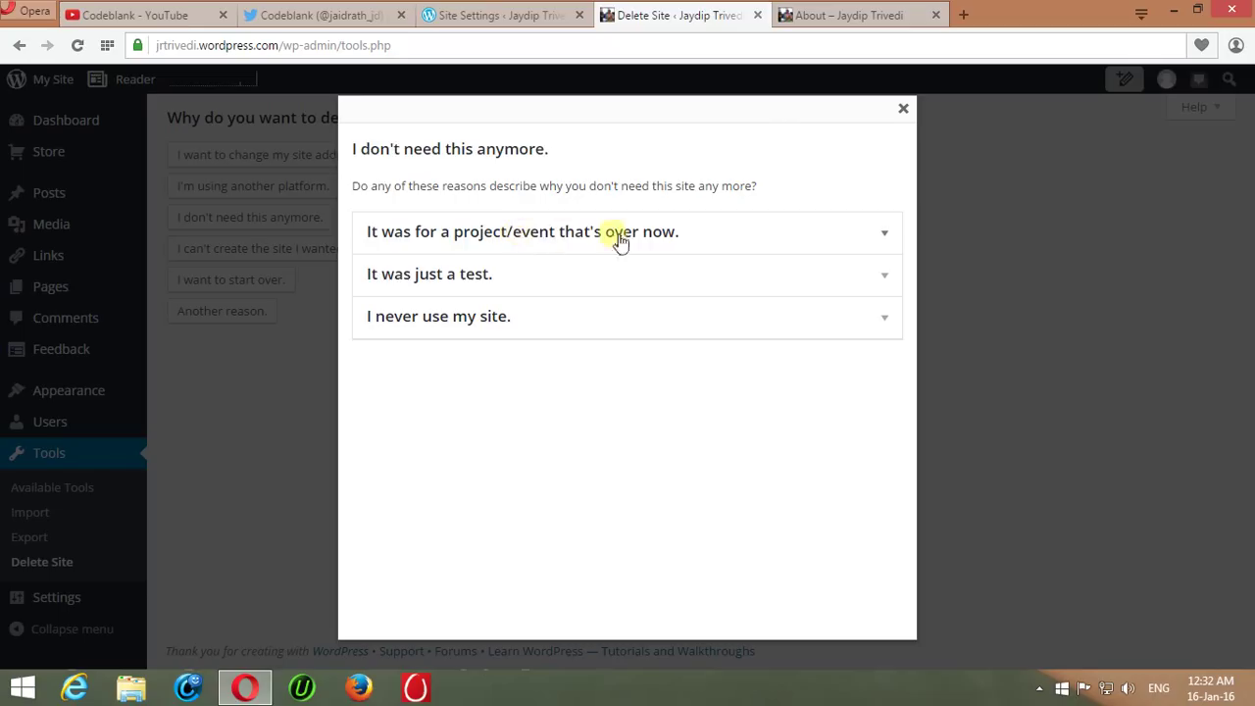
{"action": "mouse_move", "coordinate": [536, 275]}
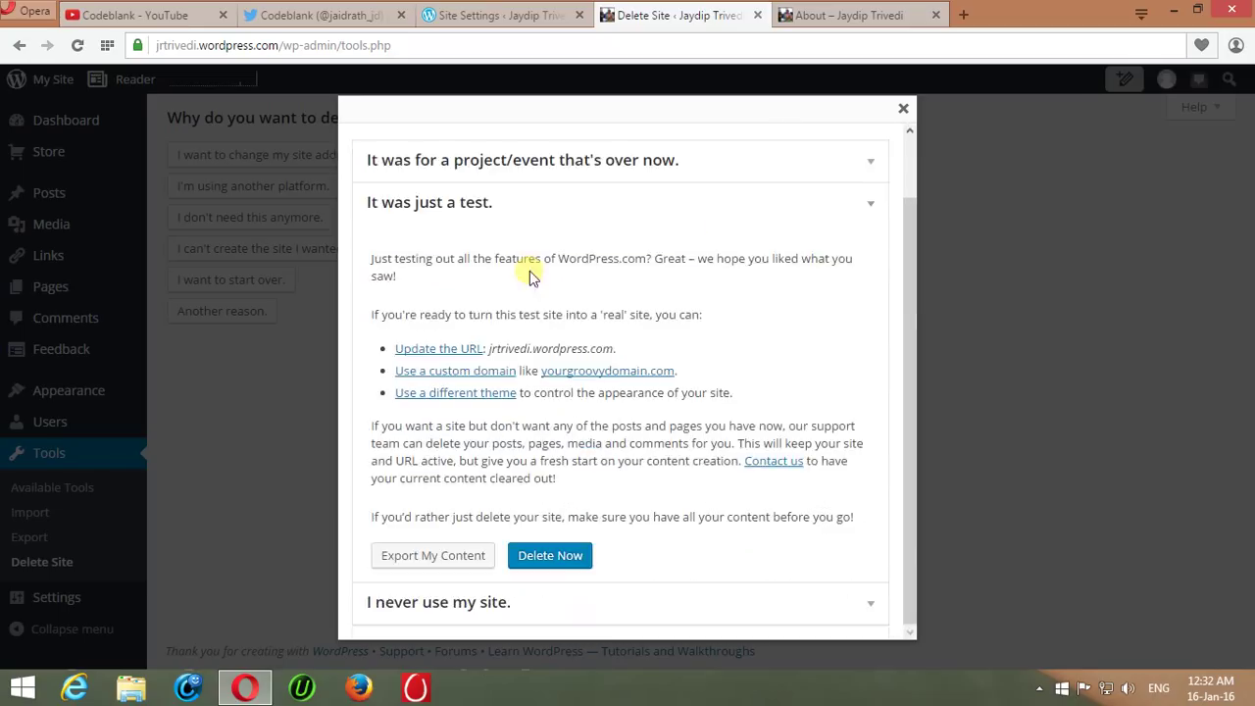
{"action": "mouse_move", "coordinate": [672, 275]}
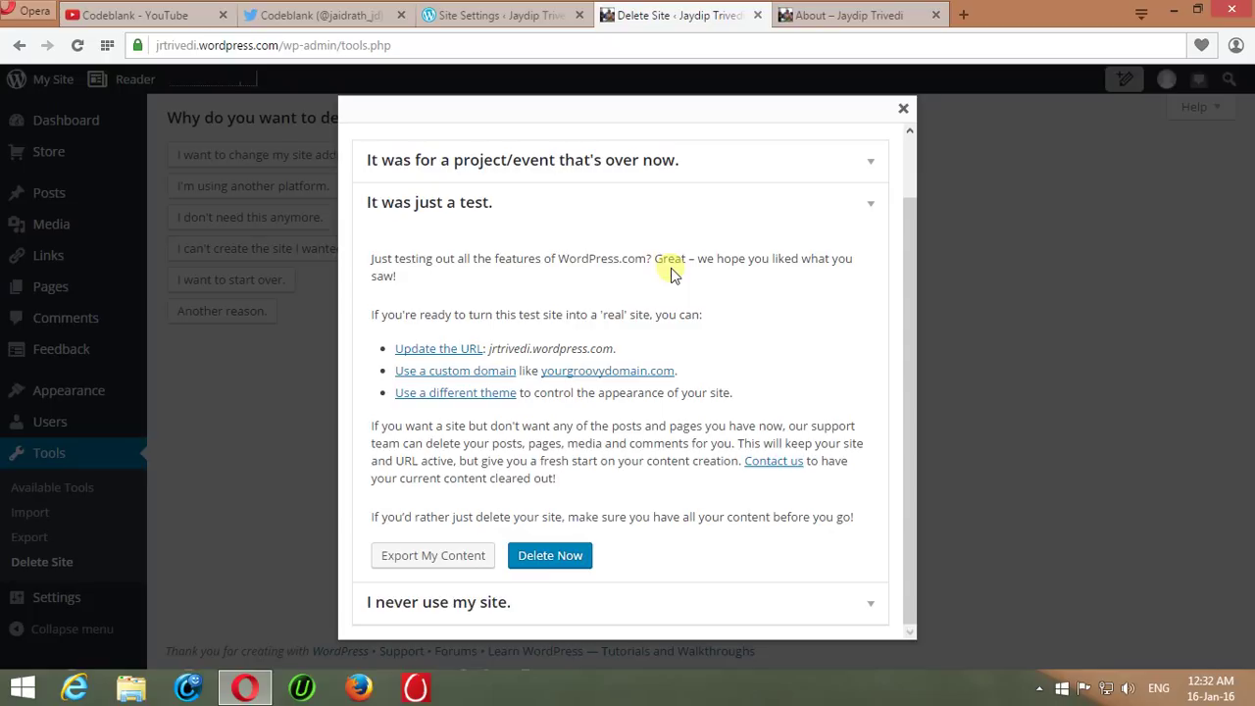
{"action": "mouse_move", "coordinate": [496, 348]}
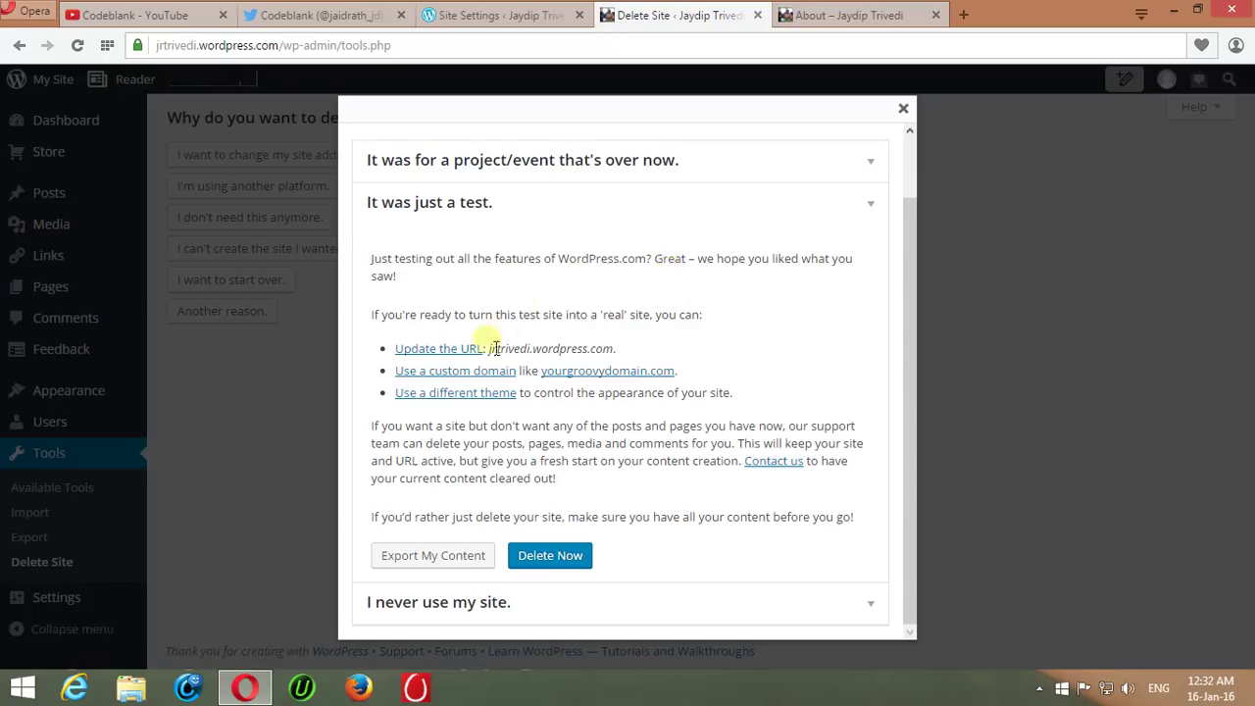
{"action": "mouse_move", "coordinate": [438, 353]}
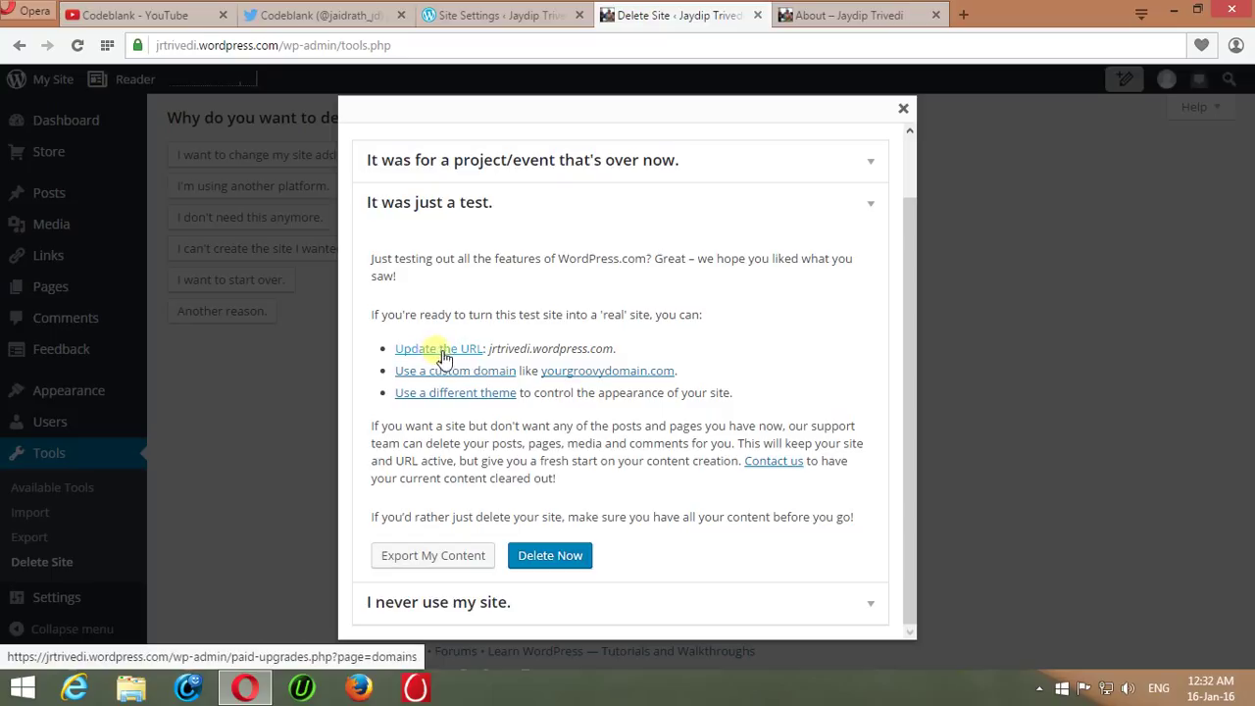
{"action": "mouse_move", "coordinate": [554, 378]}
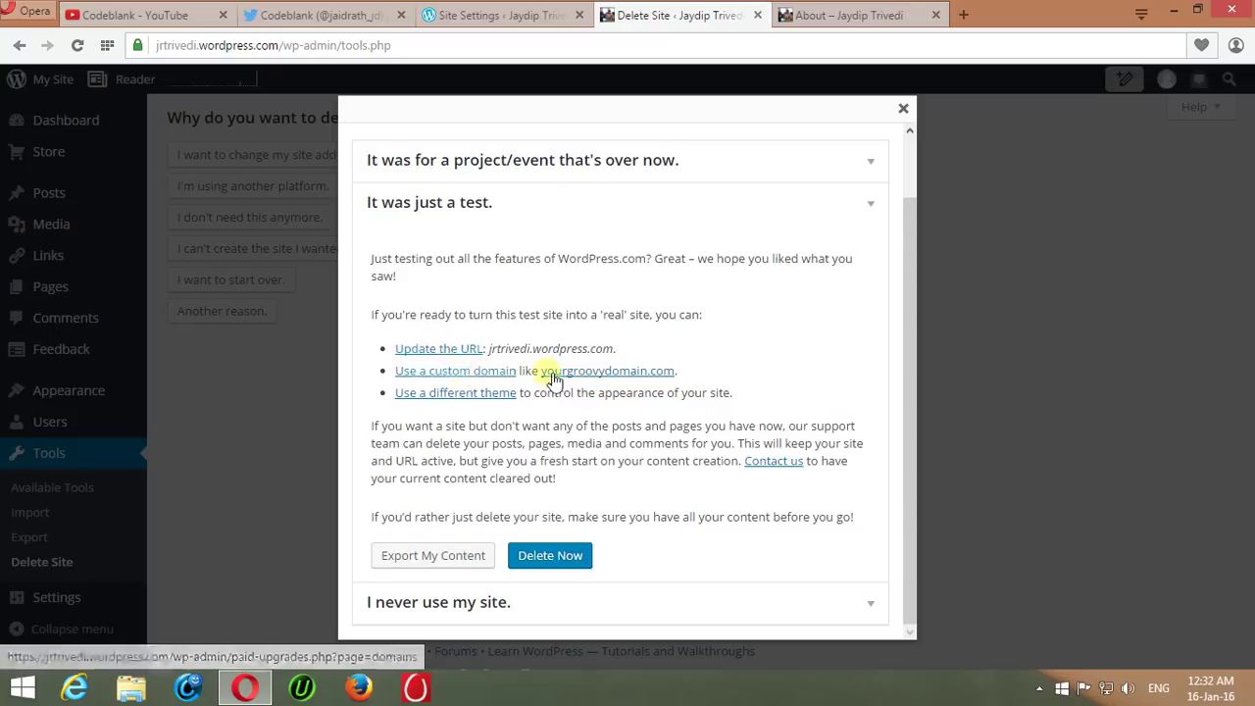
{"action": "mouse_move", "coordinate": [456, 378]}
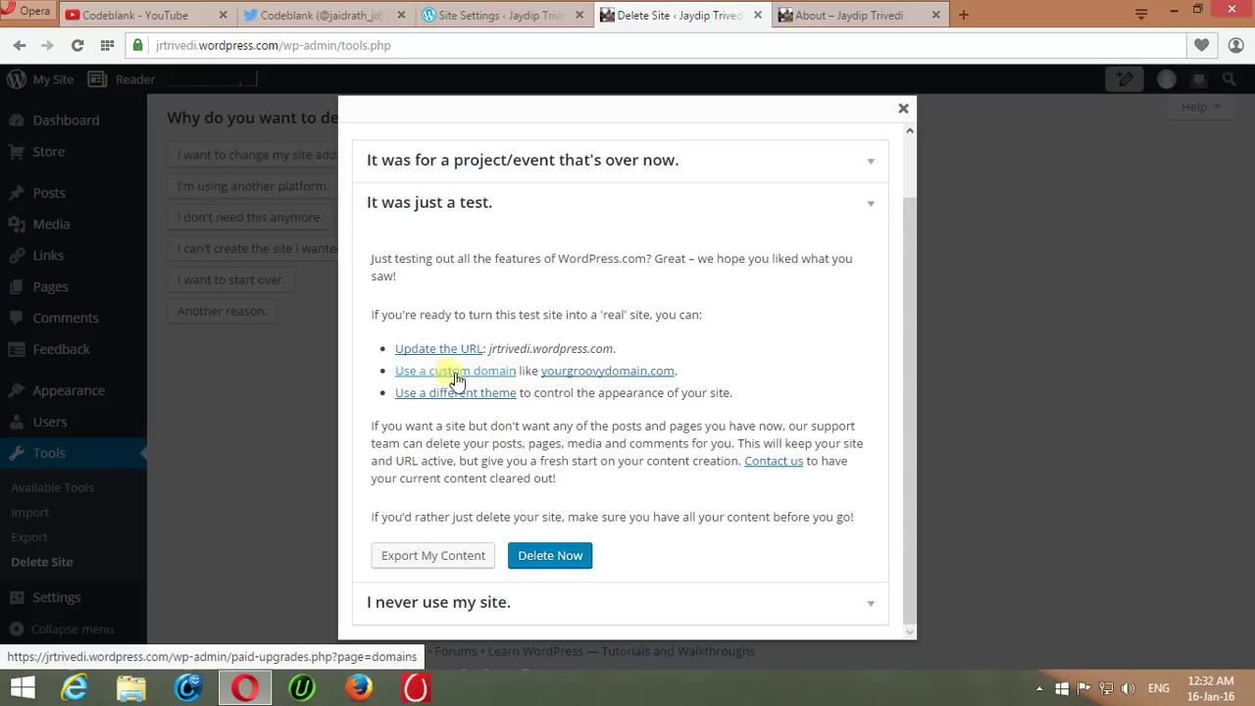
{"action": "mouse_move", "coordinate": [520, 400]}
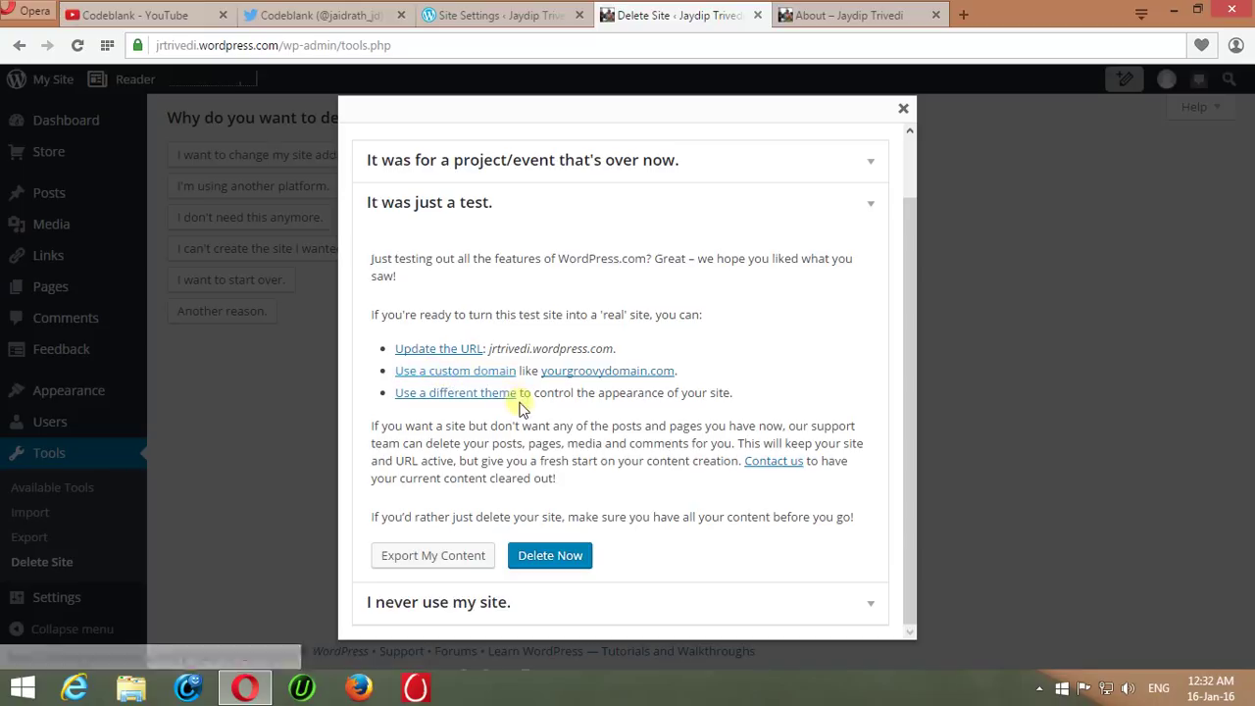
{"action": "mouse_move", "coordinate": [456, 393]}
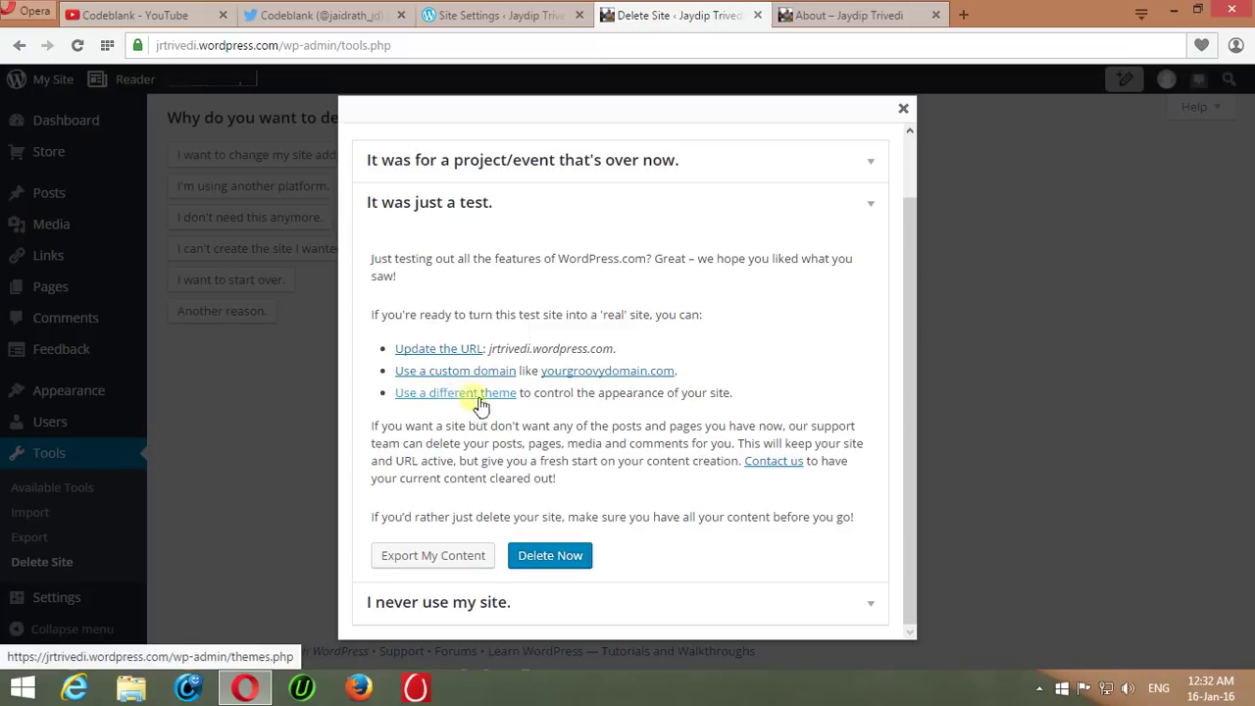
{"action": "mouse_move", "coordinate": [564, 405]}
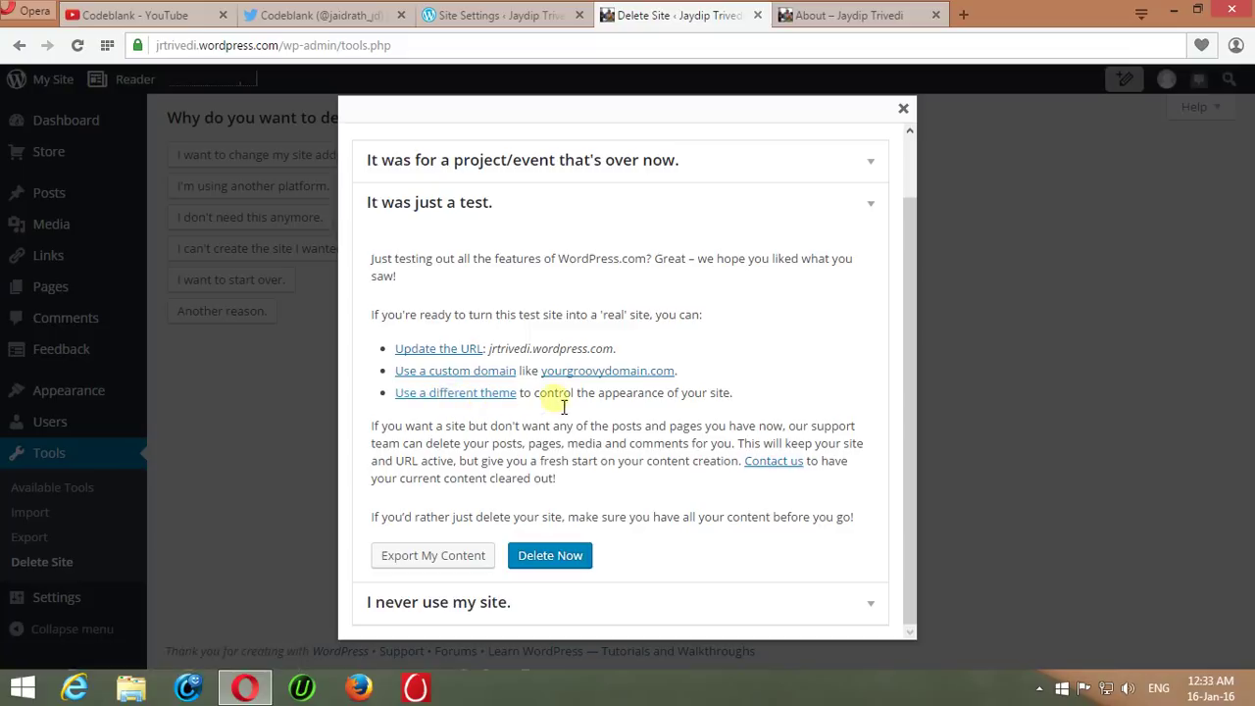
{"action": "mouse_move", "coordinate": [461, 593]}
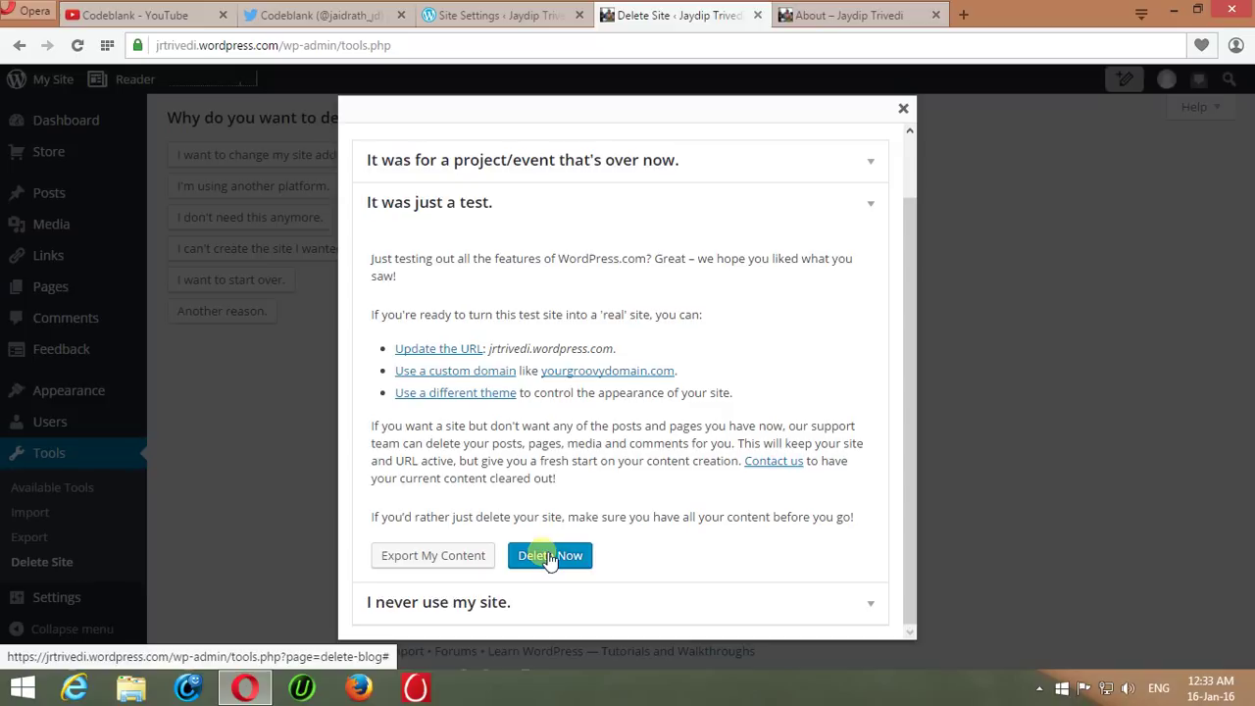
{"action": "mouse_move", "coordinate": [605, 93]}
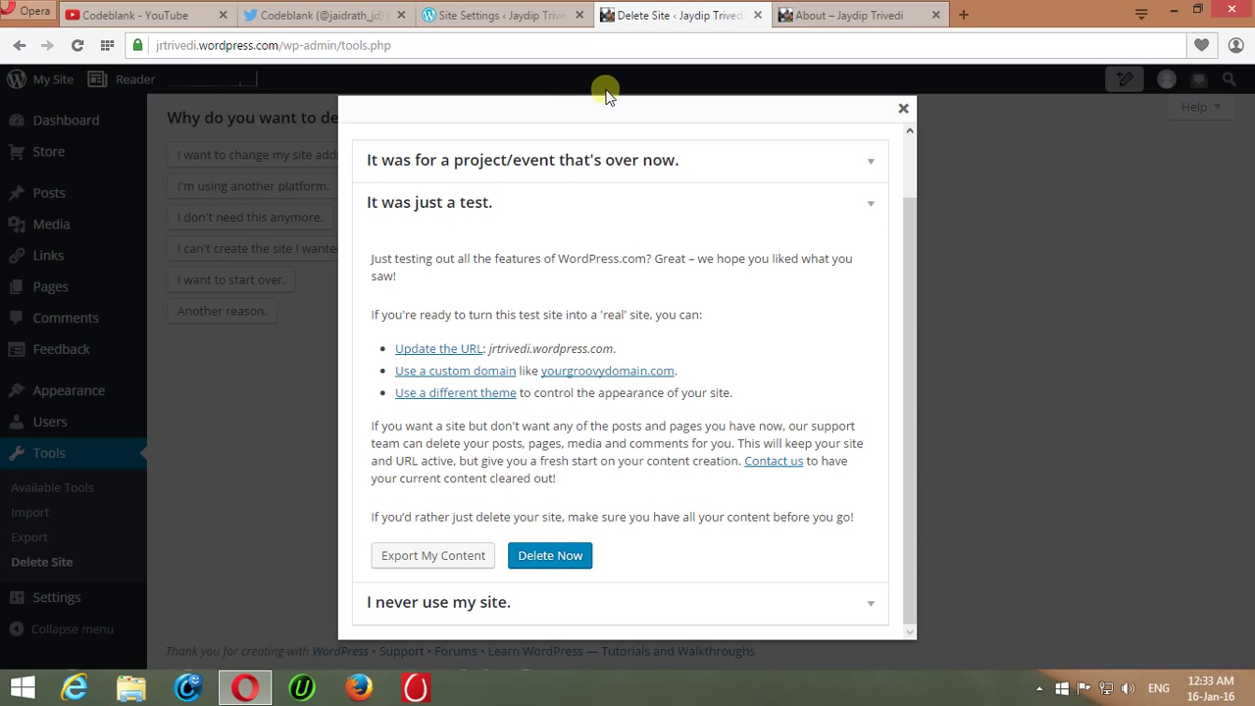
View the Codeblank YouTube and Twitter tabs, then open a new Speed Dial tab
{"action": "left_click", "coordinate": [147, 15]}
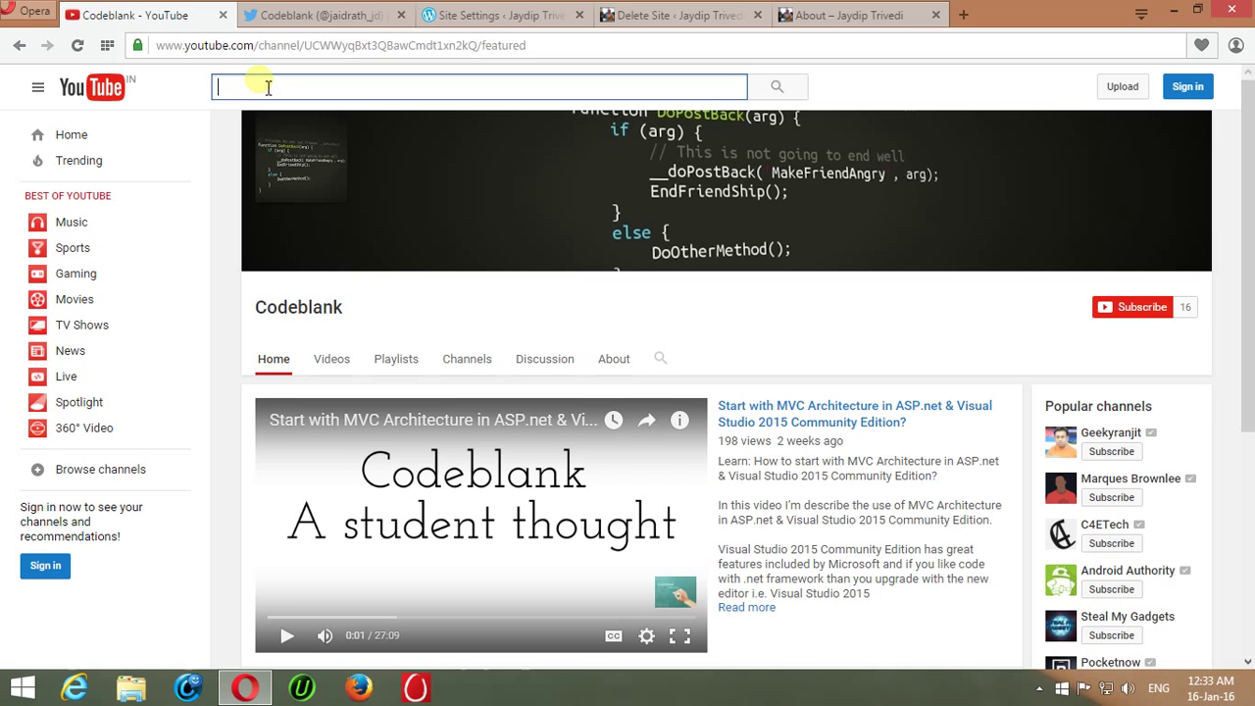
{"action": "left_click", "coordinate": [314, 15]}
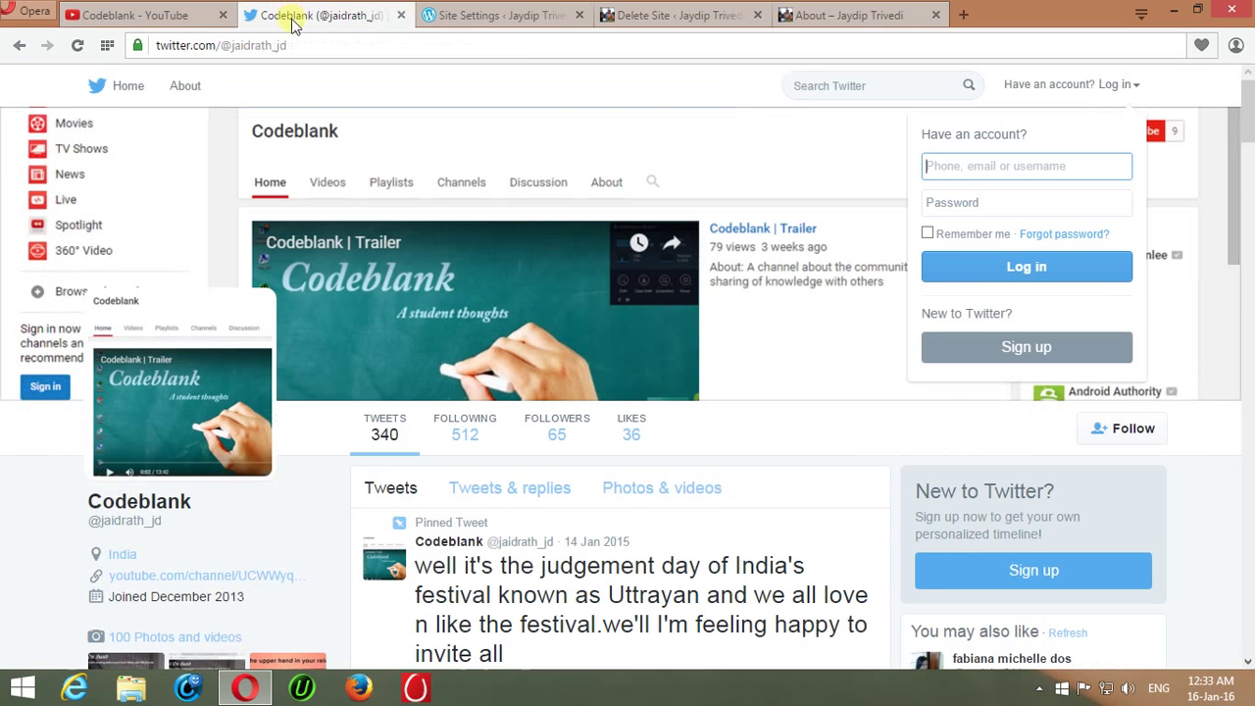
{"action": "mouse_move", "coordinate": [906, 52]}
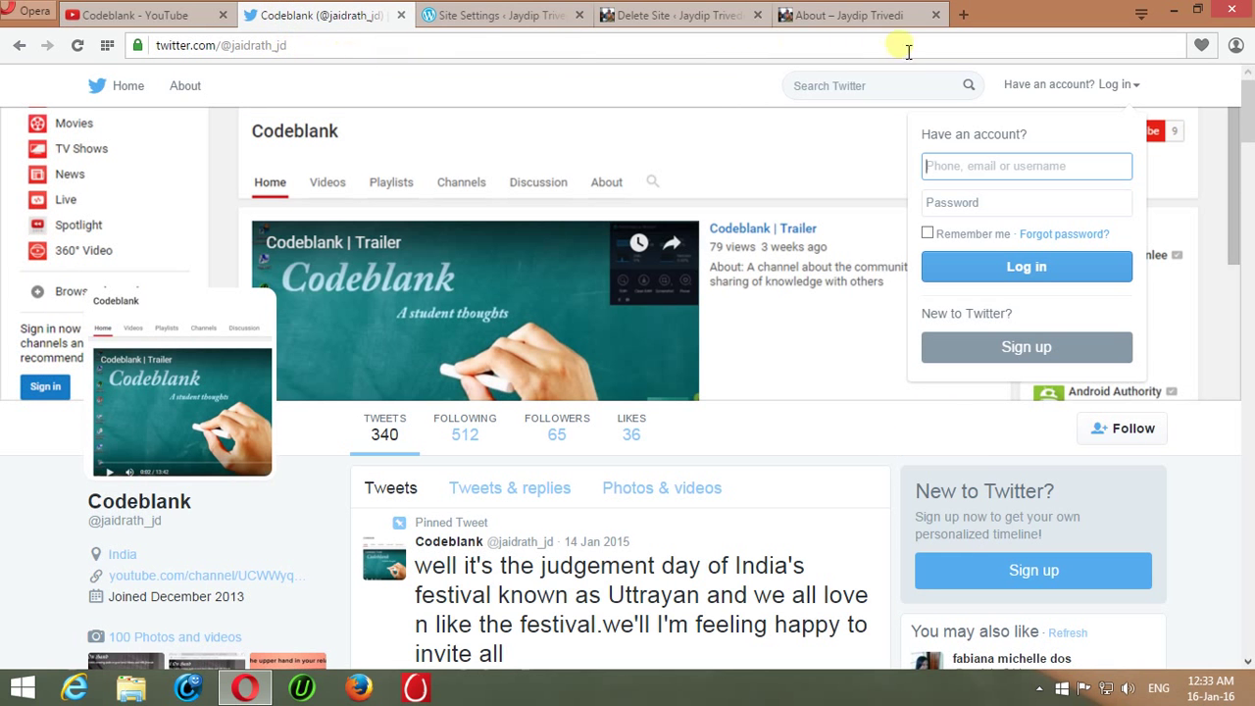
{"action": "mouse_move", "coordinate": [961, 20]}
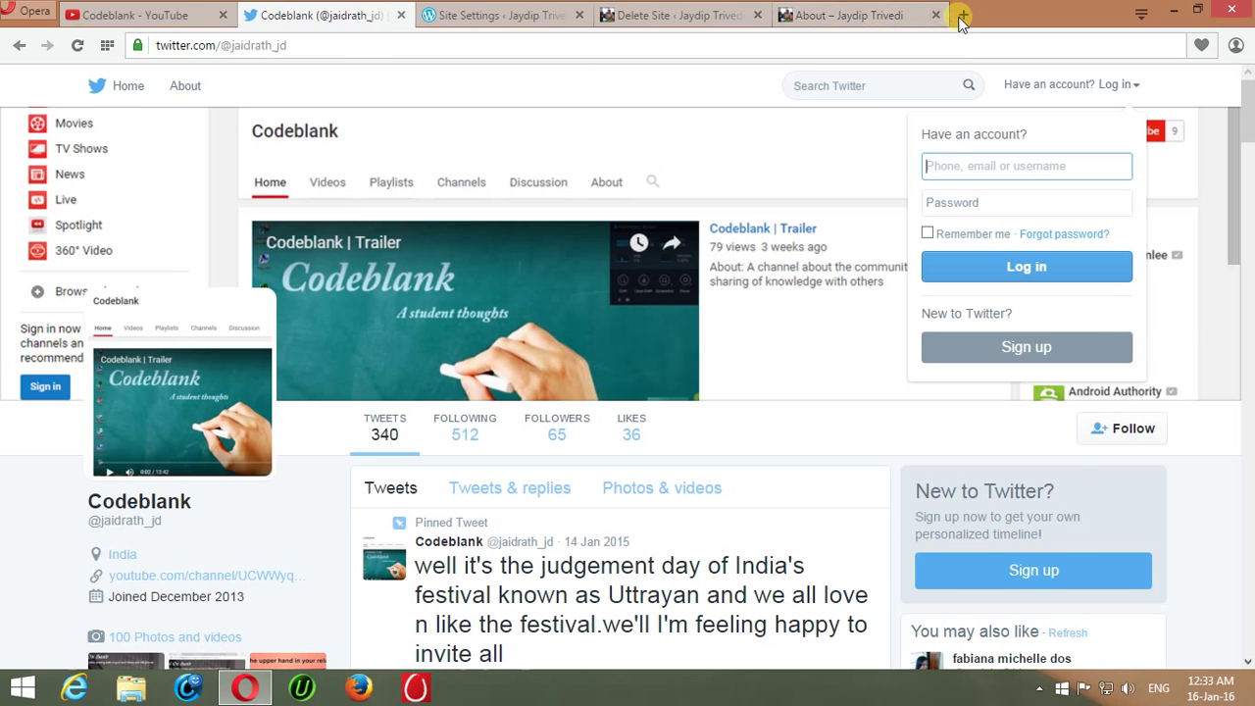
{"action": "left_click", "coordinate": [962, 15]}
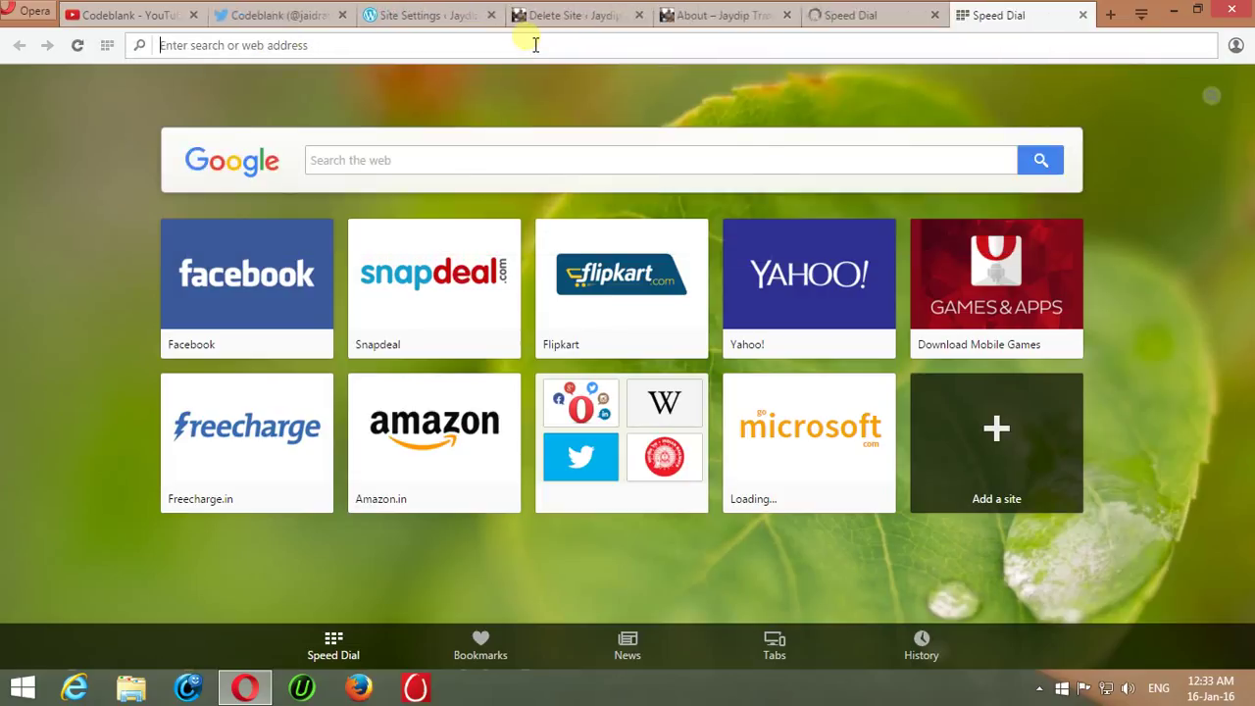
Enter 'hubpage' in the new Opera tab's address bar to load a HubPages profile
{"action": "type", "text": "hubpages.com/@jrtrivedii"}
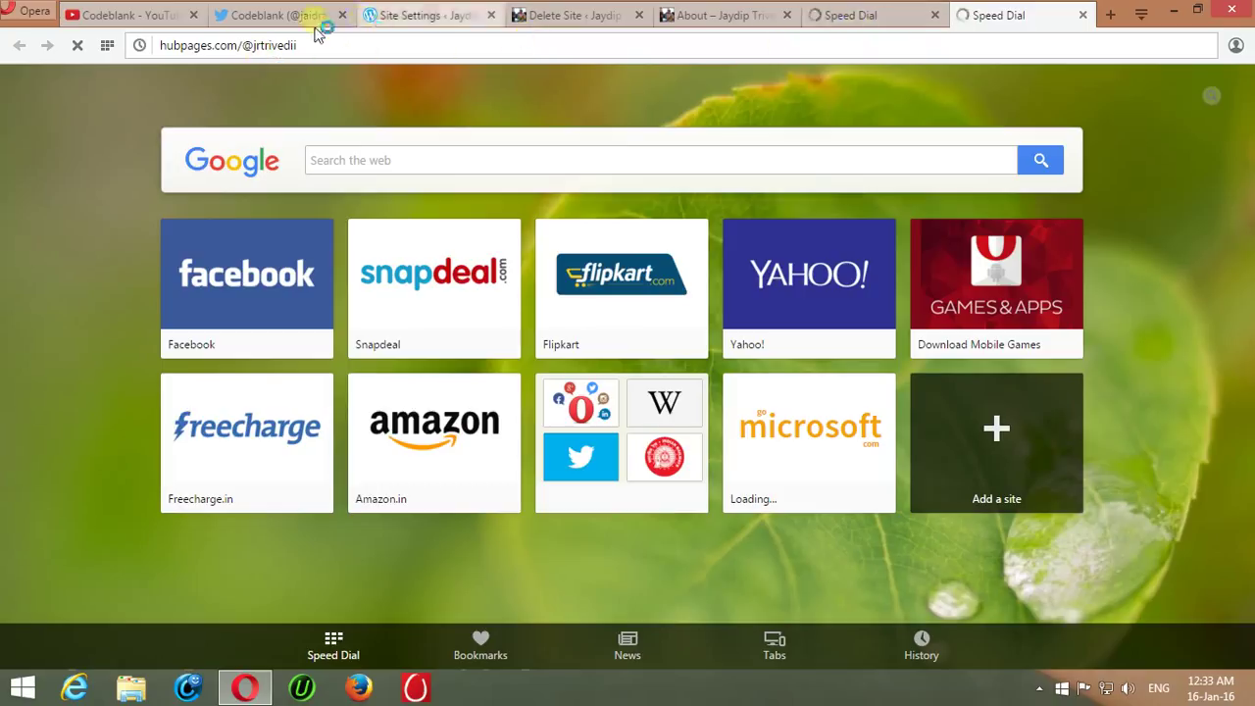
{"action": "mouse_move", "coordinate": [284, 15]}
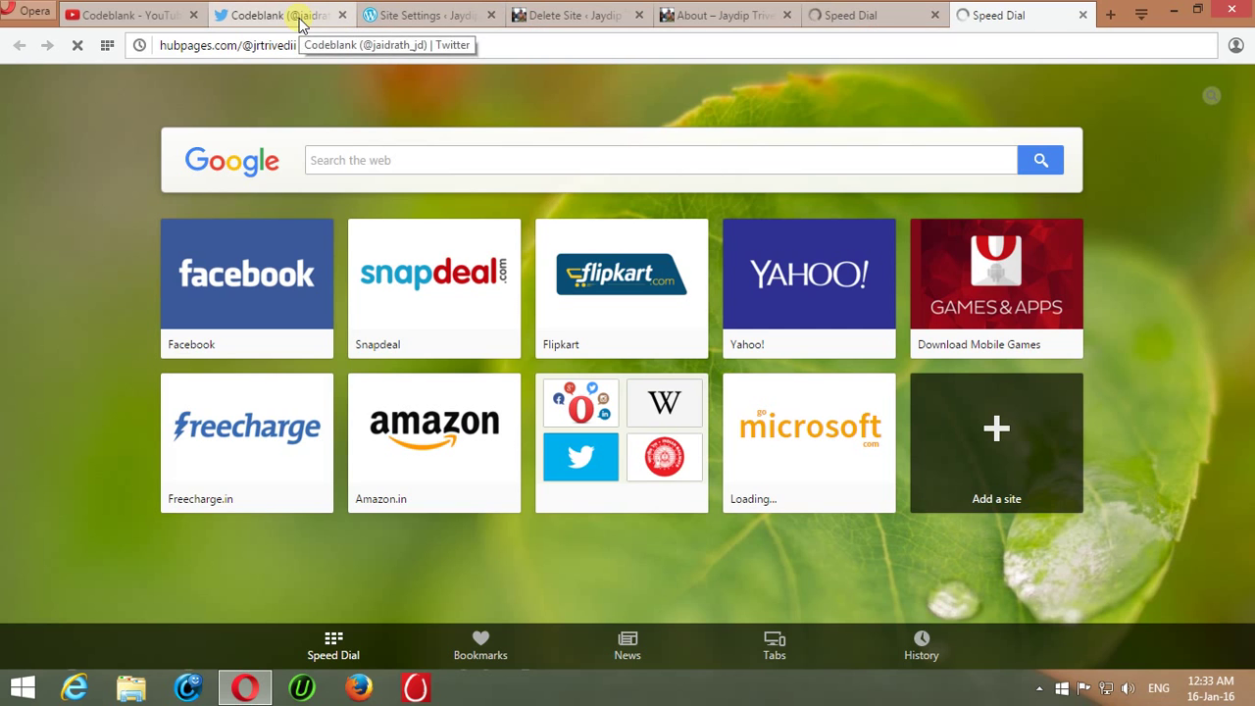